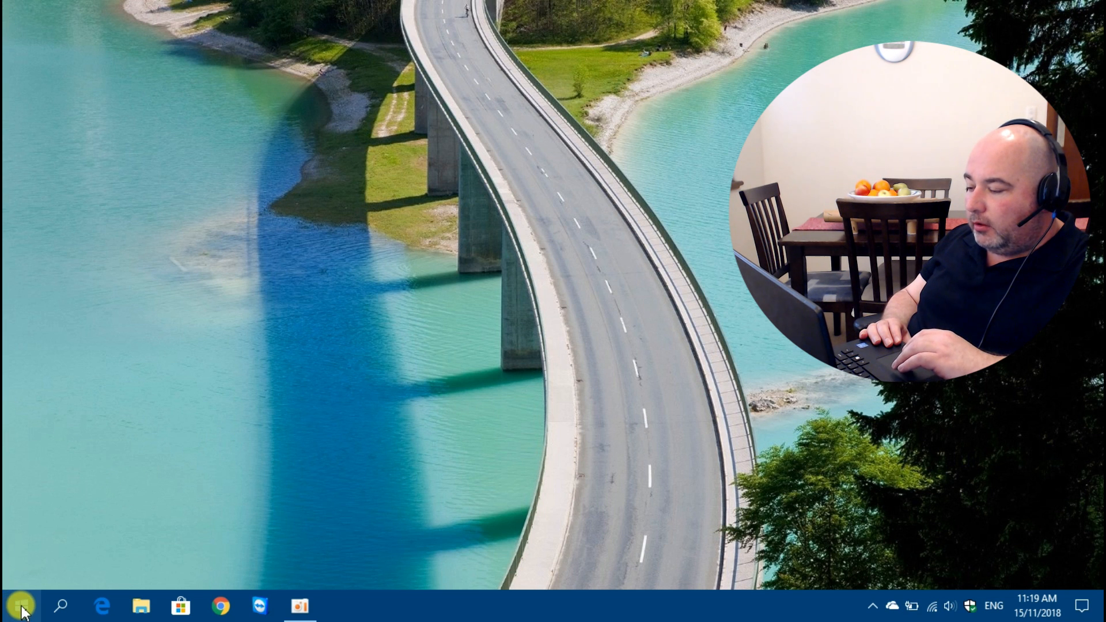
Launch regedit through the Run dialog from the Start button's context menu
right_click(14, 605)
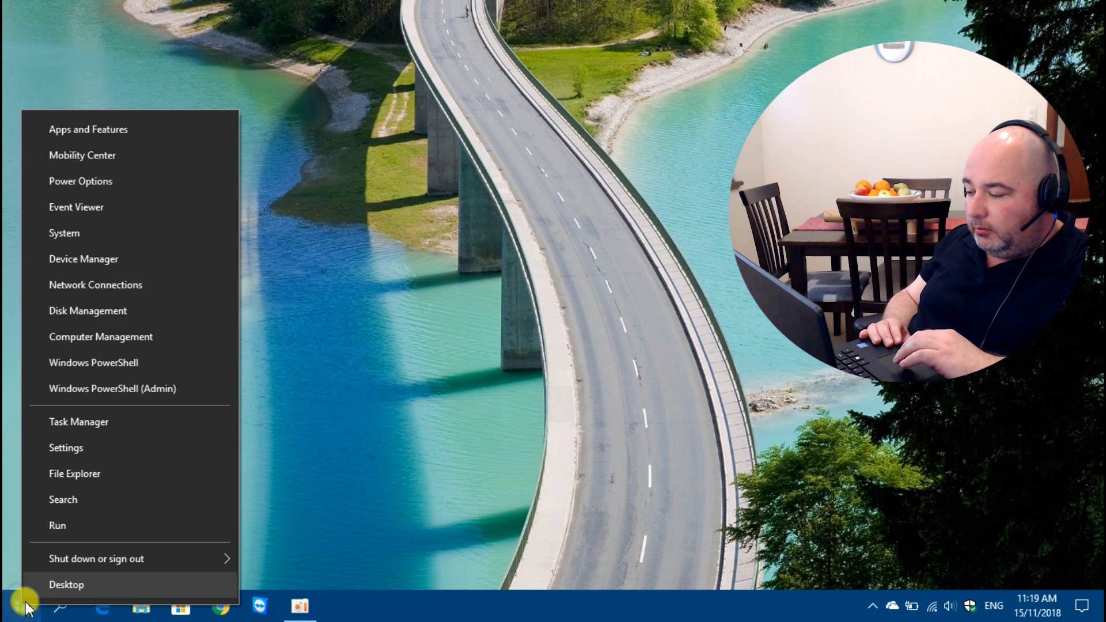
mouse_move(103, 525)
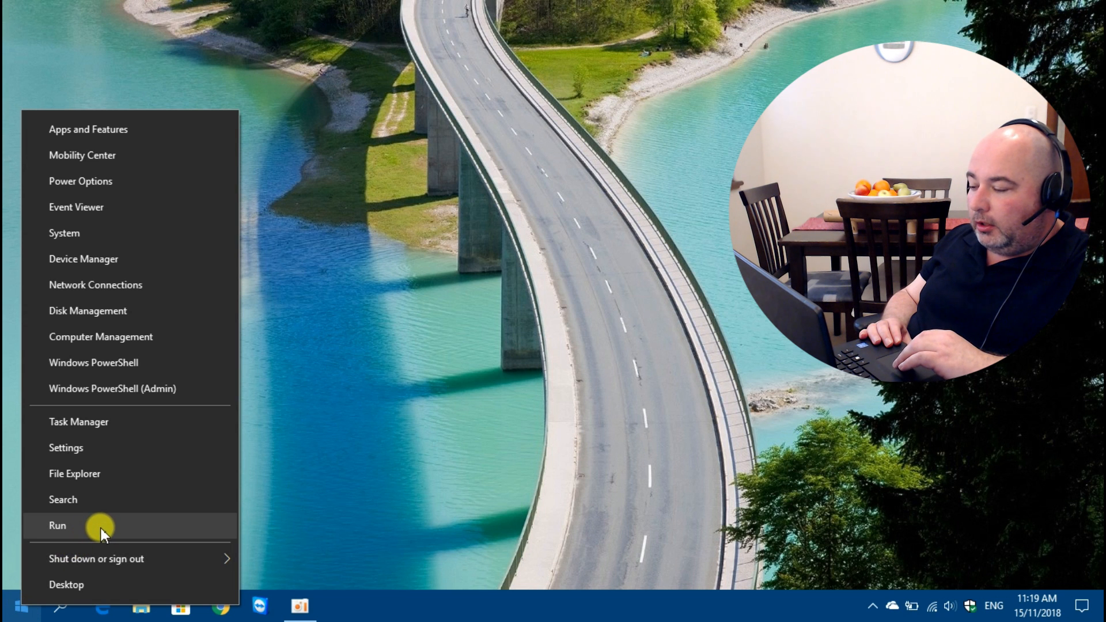
click(57, 524)
text(reged)
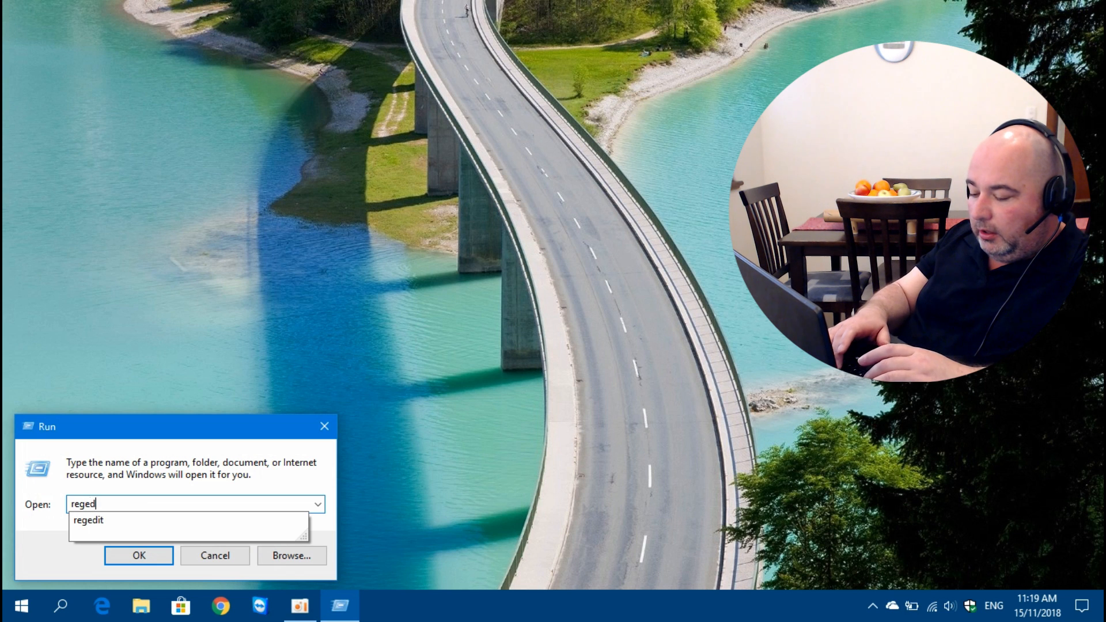
click(138, 555)
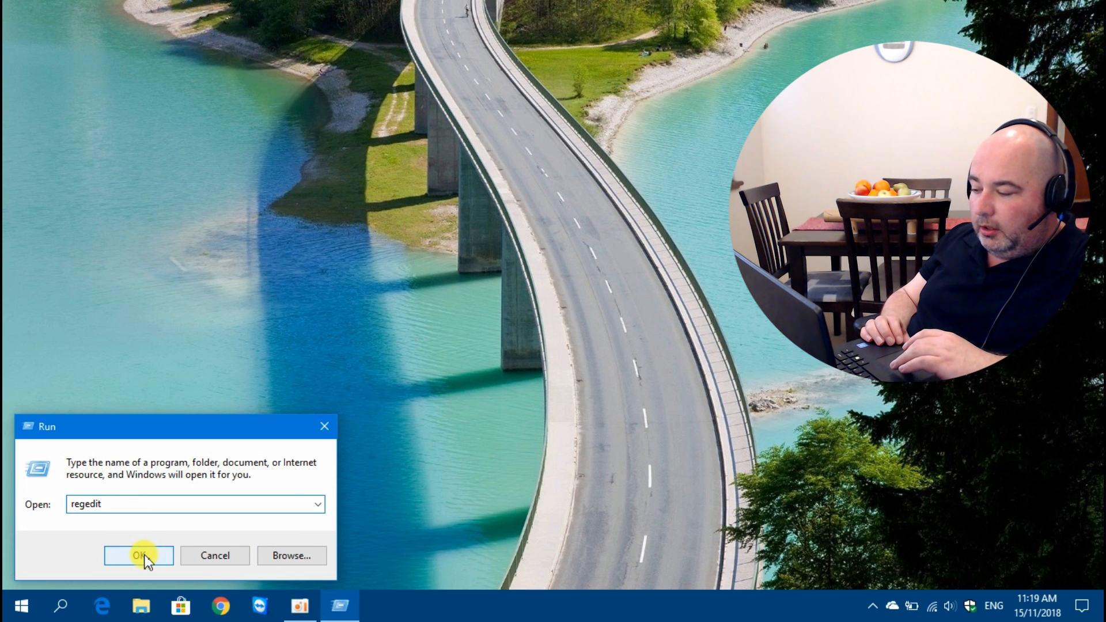
click(138, 555)
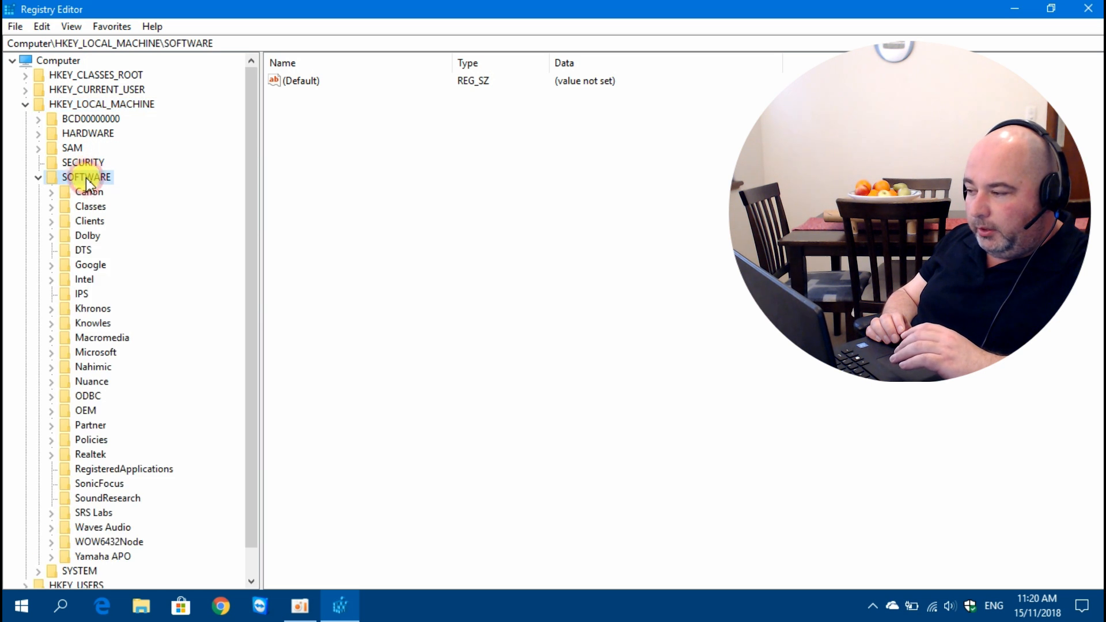
mouse_move(109, 282)
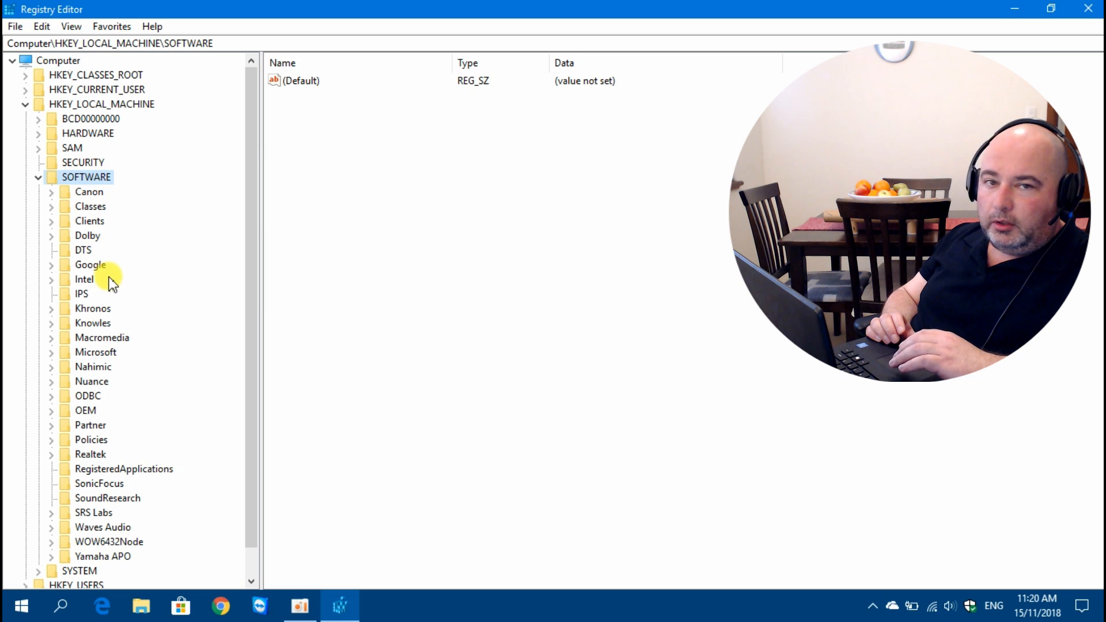
Scroll the tree and select HKLM\SOFTWARE\Policies\Microsoft\Windows
scroll(down, 3)
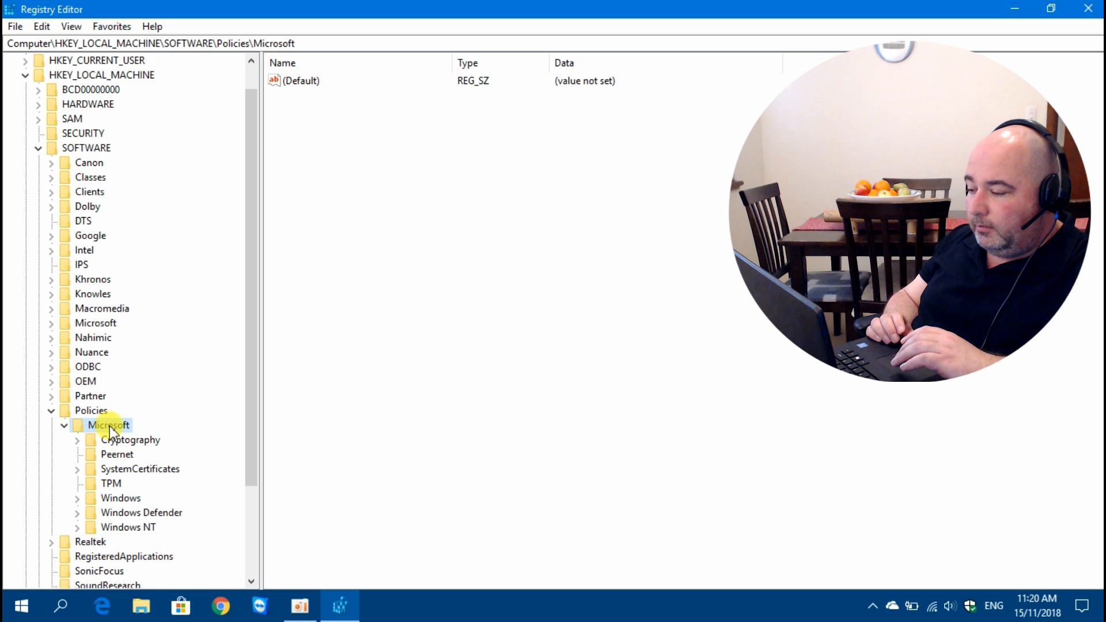
scroll(down, 3)
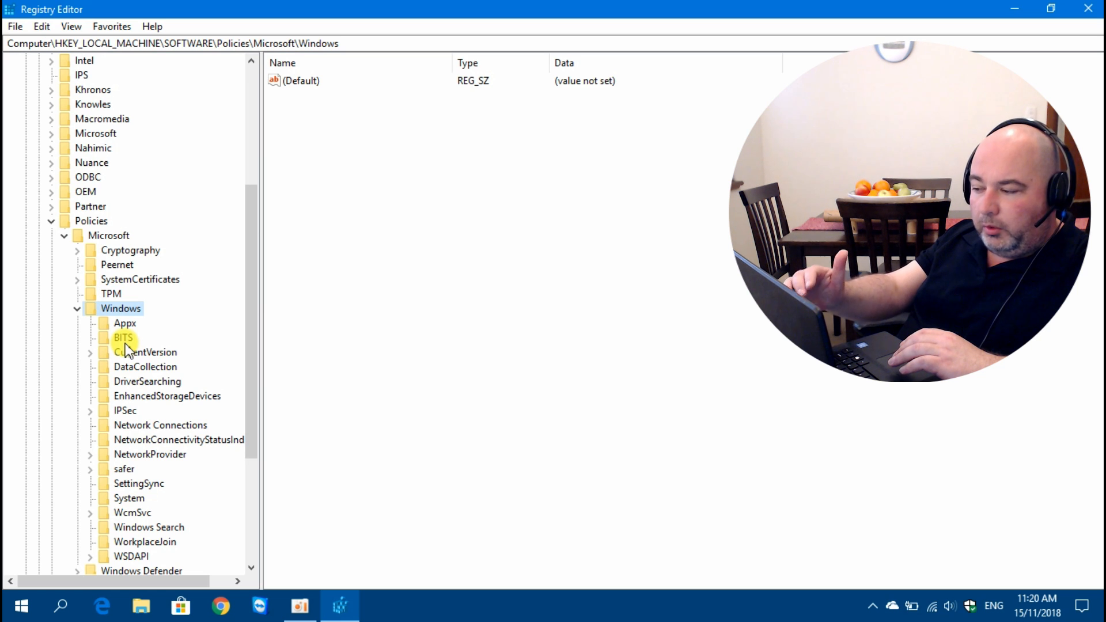
click(120, 308)
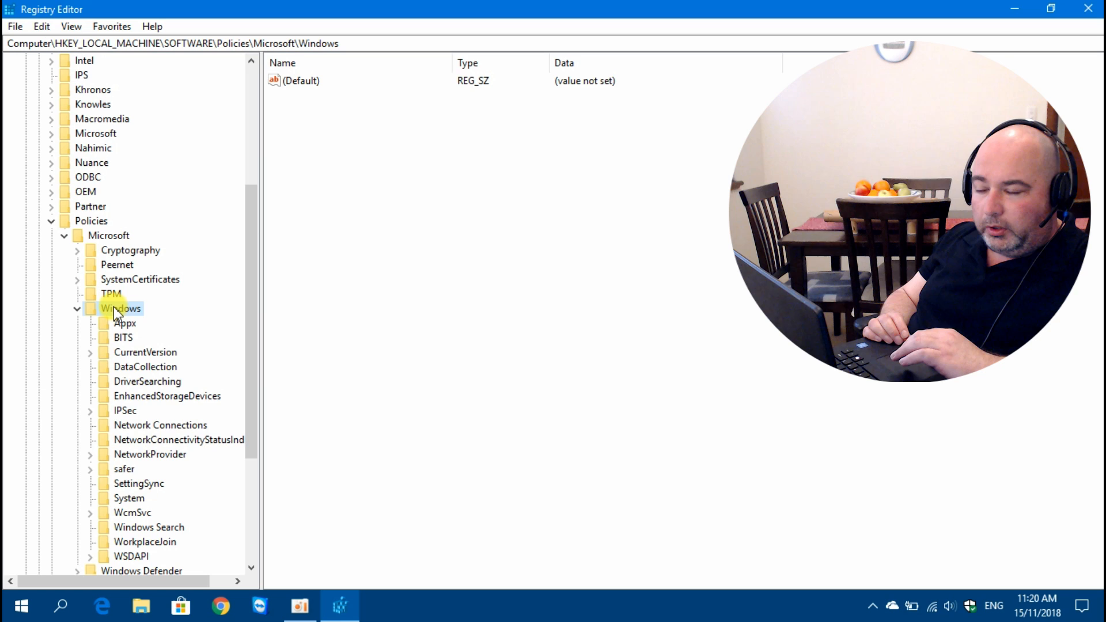
Create a new subkey under Policies\Microsoft\Windows named WindowsUpdate
right_click(119, 308)
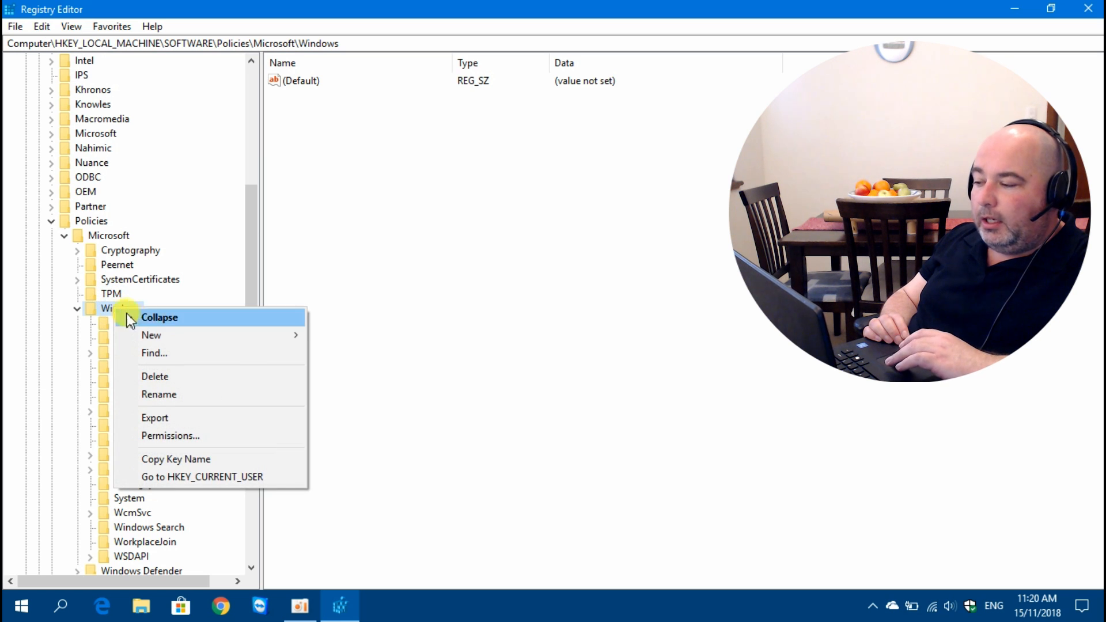
mouse_move(151, 336)
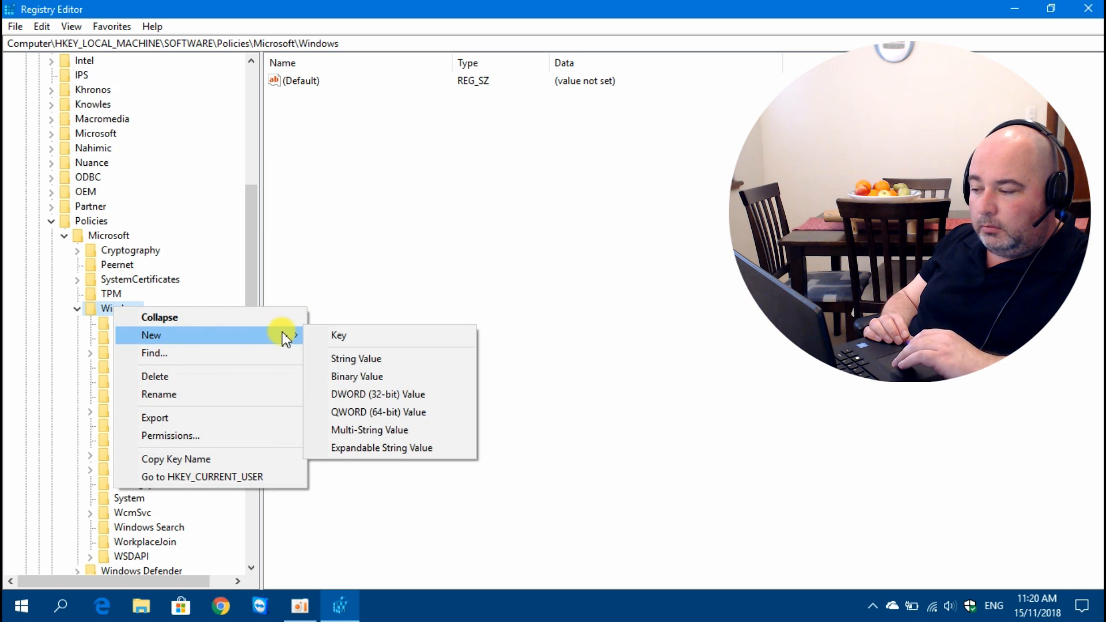
mouse_move(345, 334)
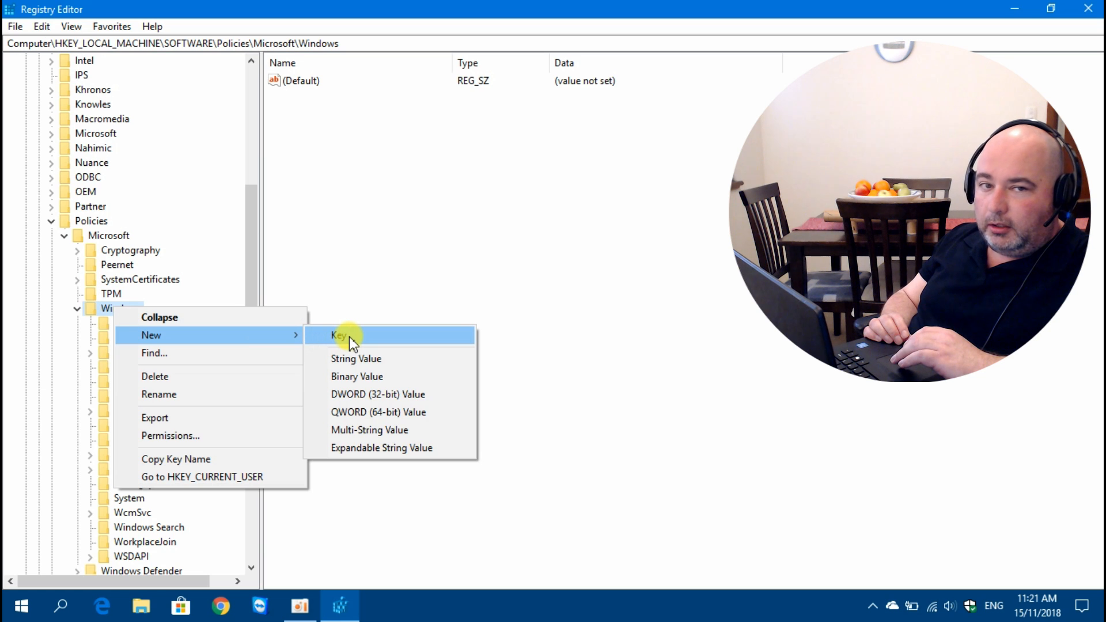
click(338, 334)
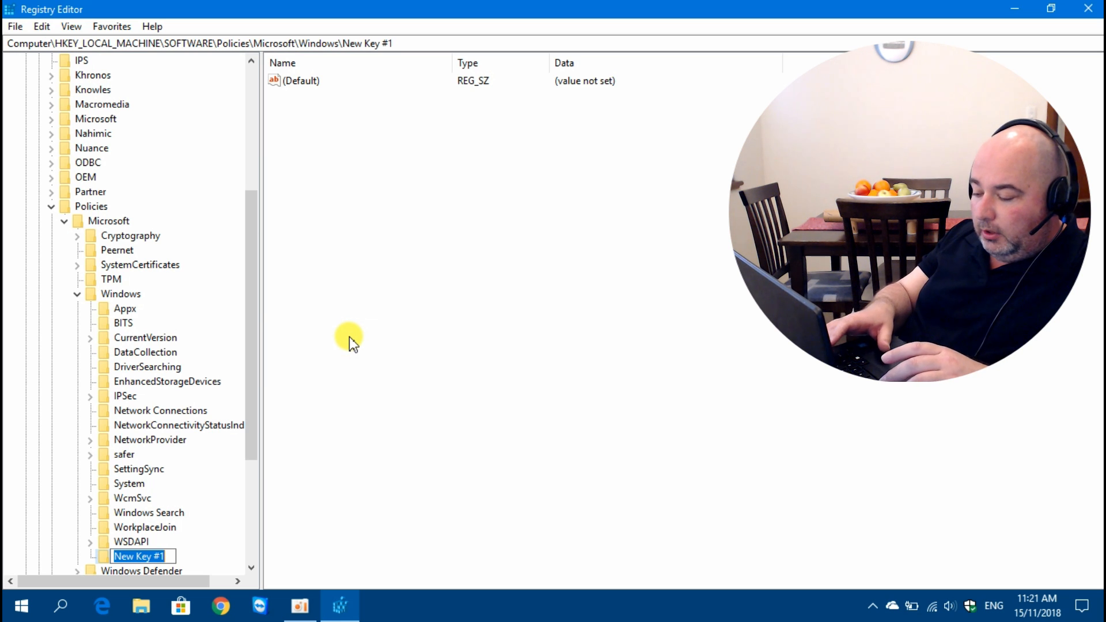
text(WindowsUpdate)
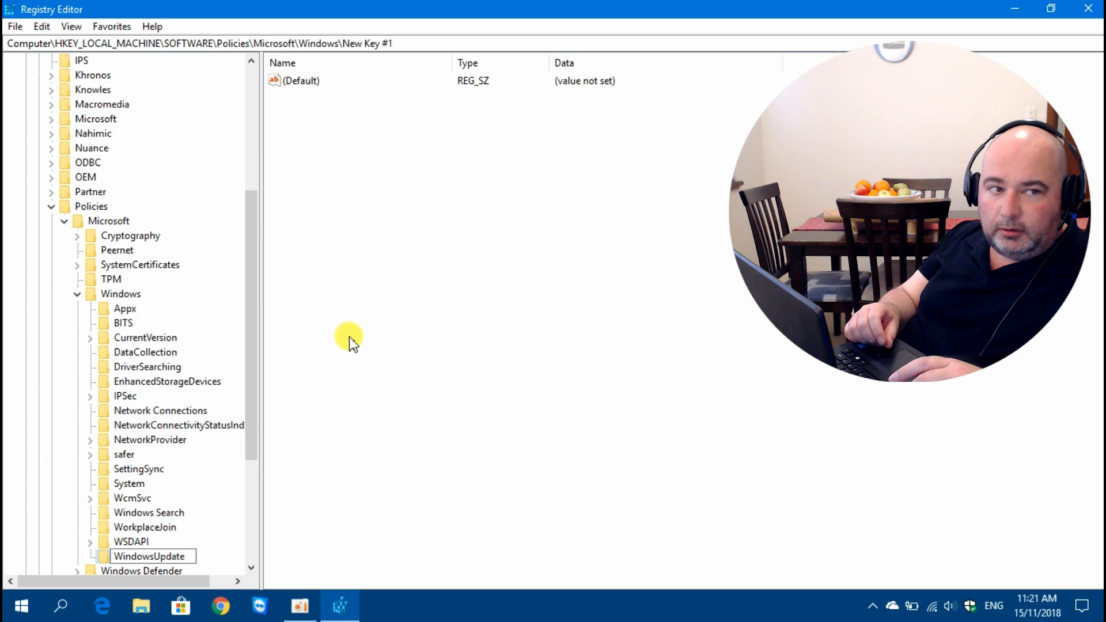
click(149, 557)
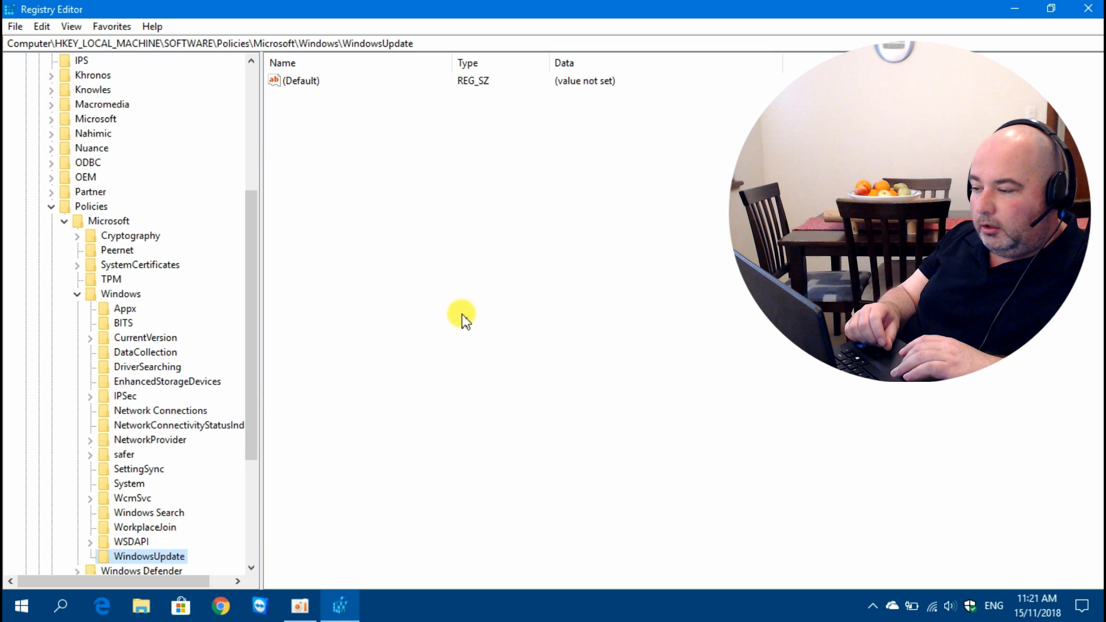
mouse_move(467, 254)
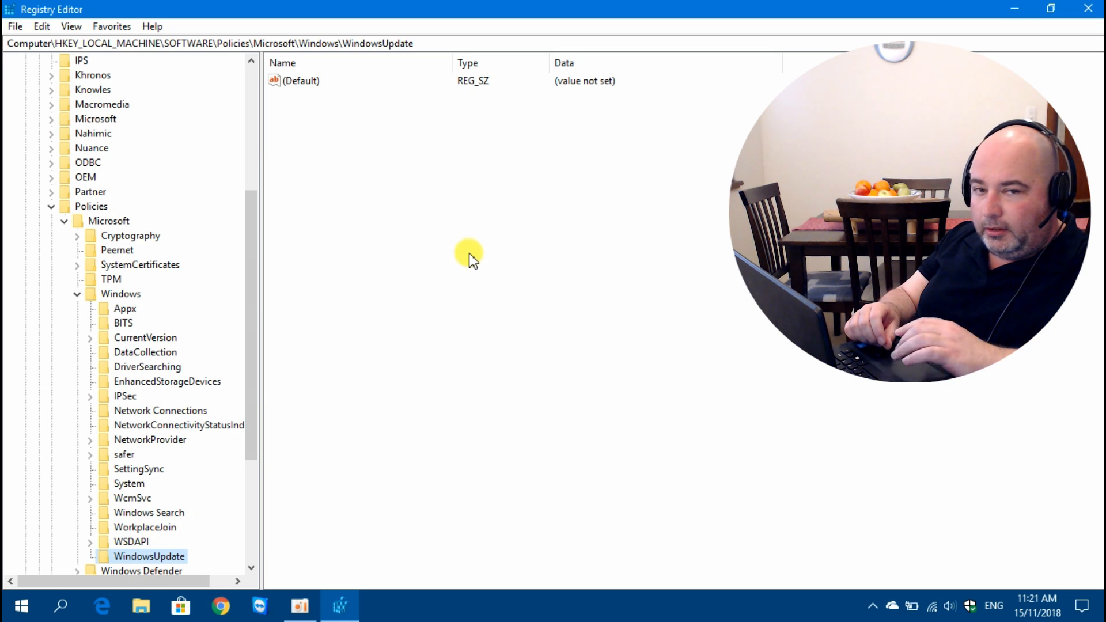
Create a DWORD (32-bit) value named DisableOSUpgrade in the WindowsUpdate key
right_click(468, 254)
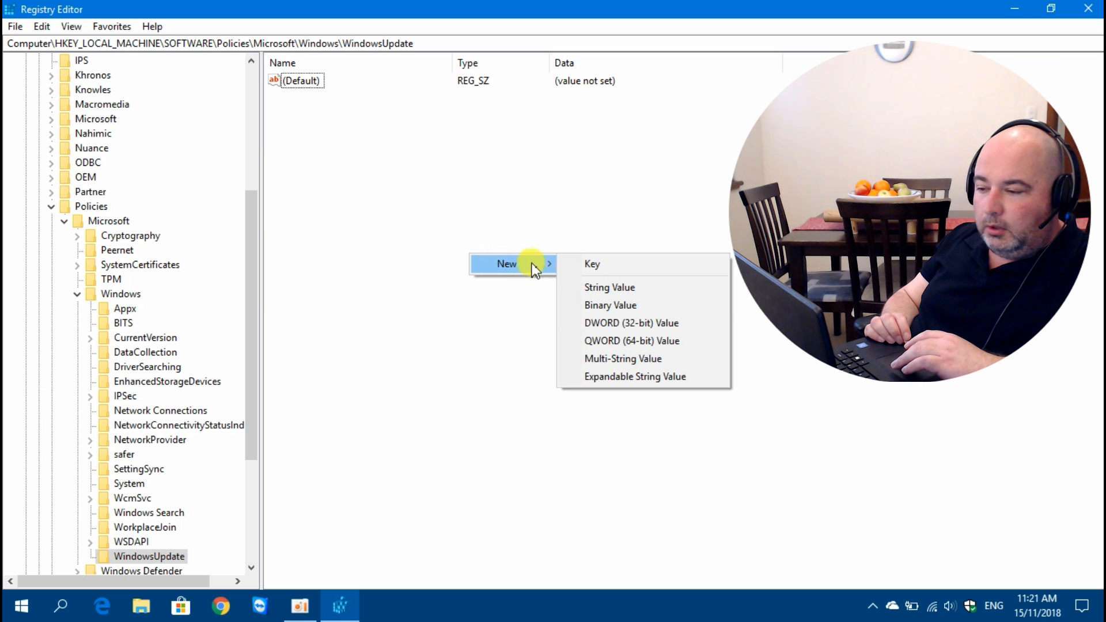
mouse_move(614, 327)
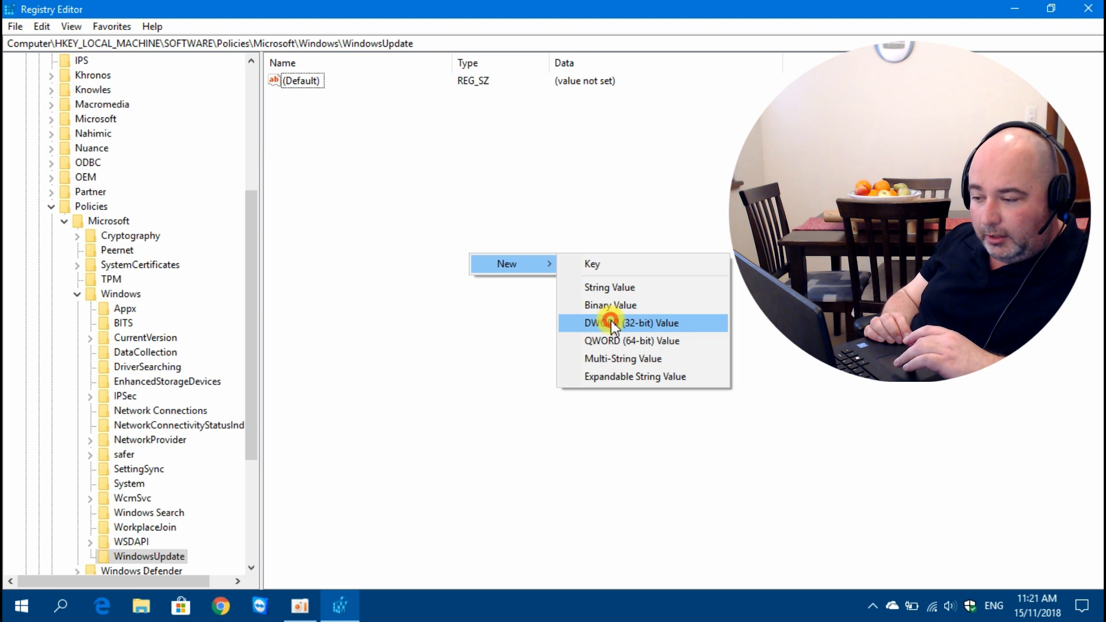
click(629, 323)
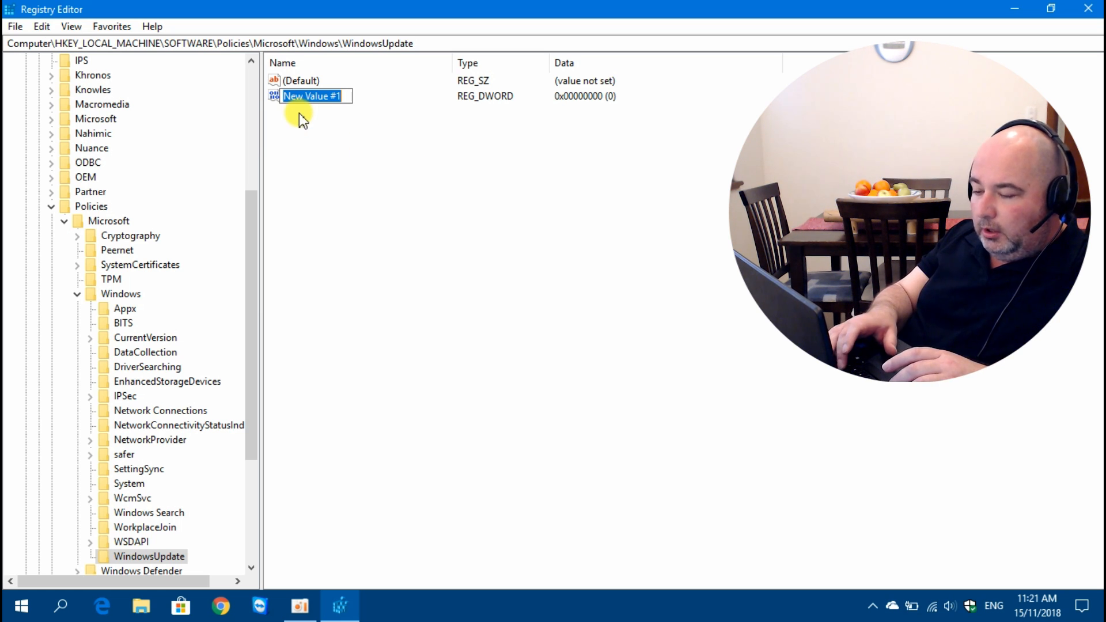
text(Disable)
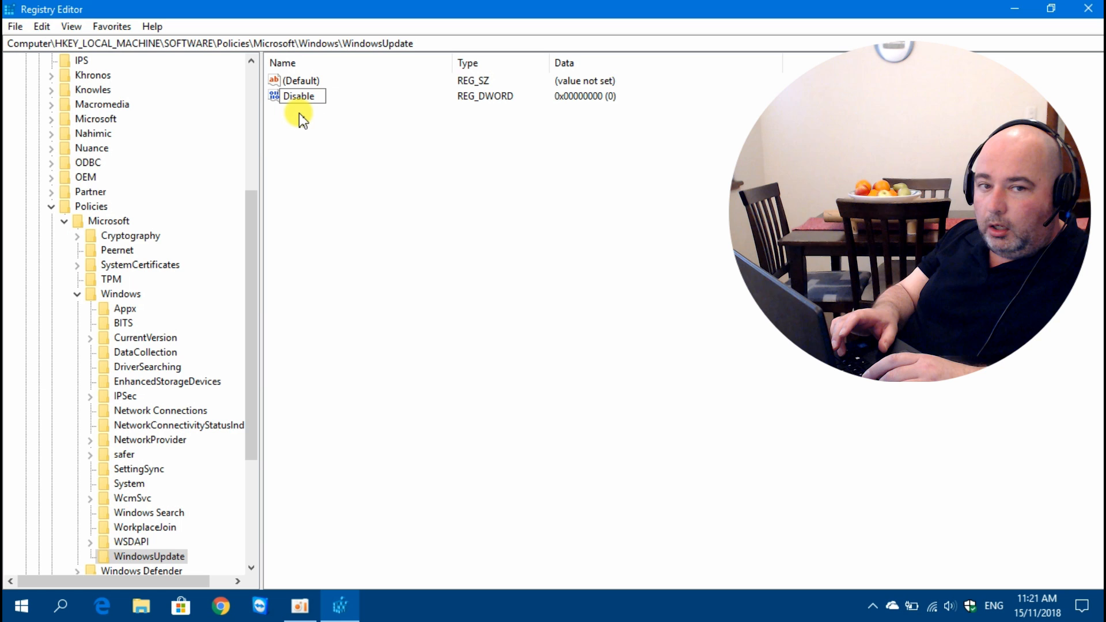
text(O)
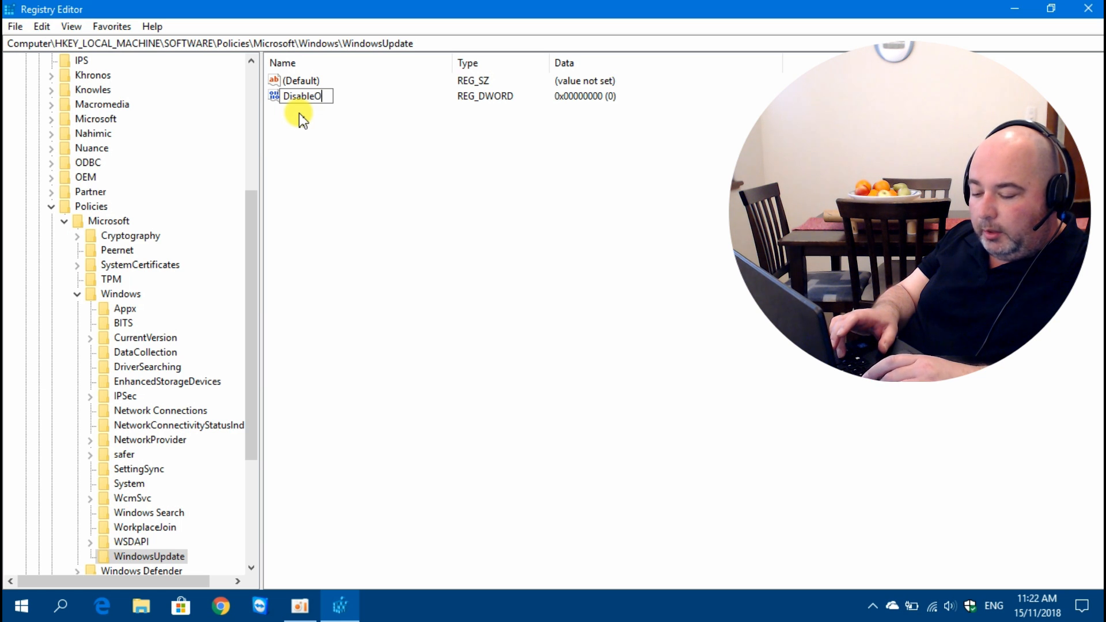
text(S)
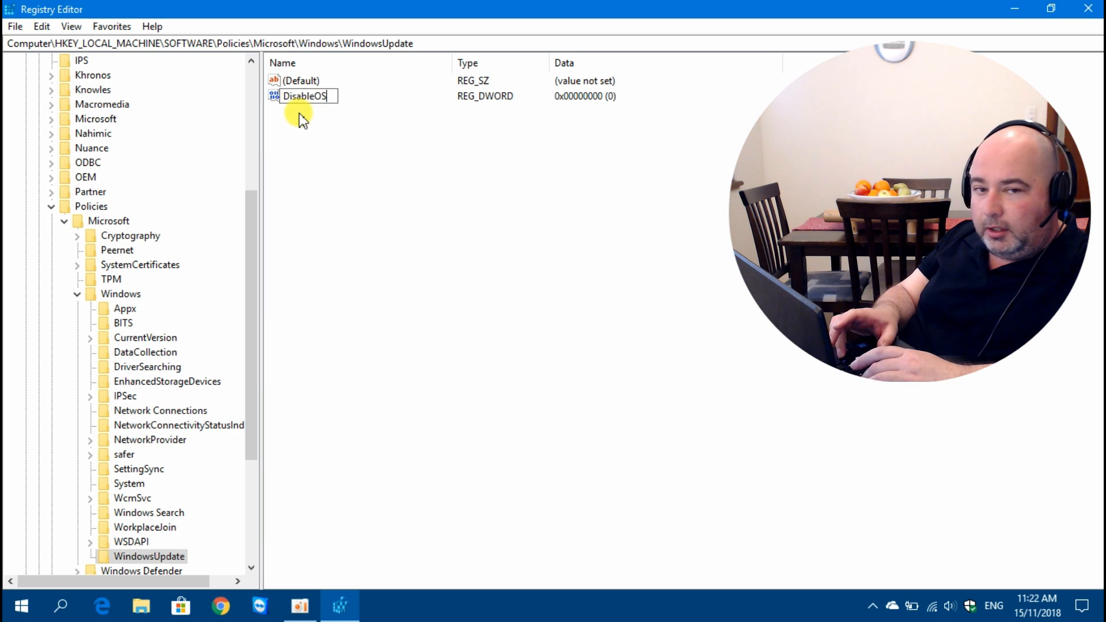
text(Up)
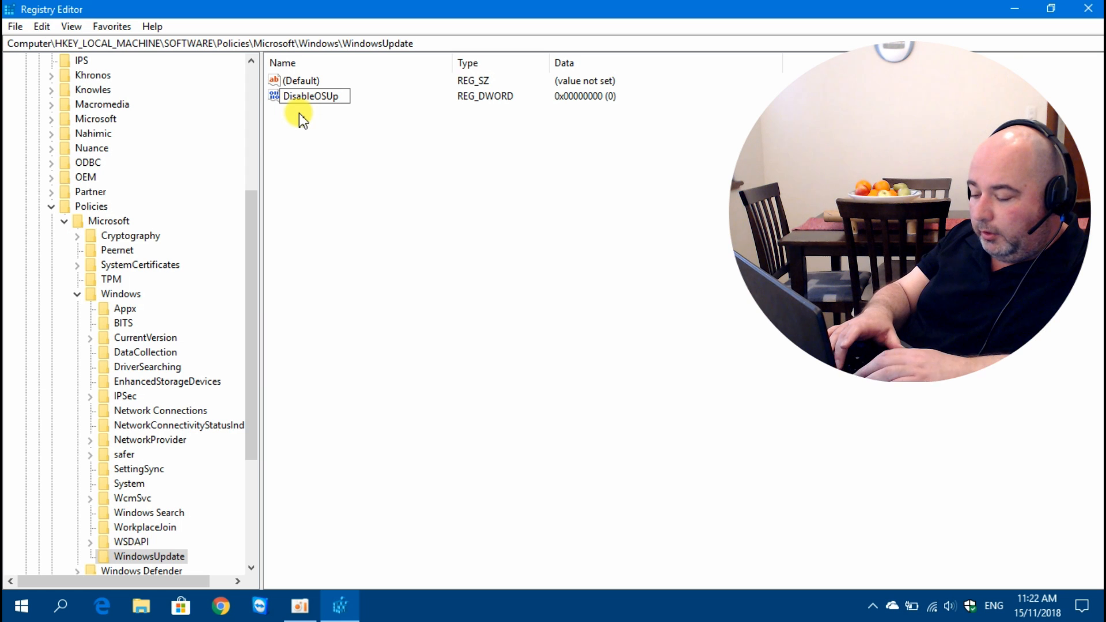
text(grade)
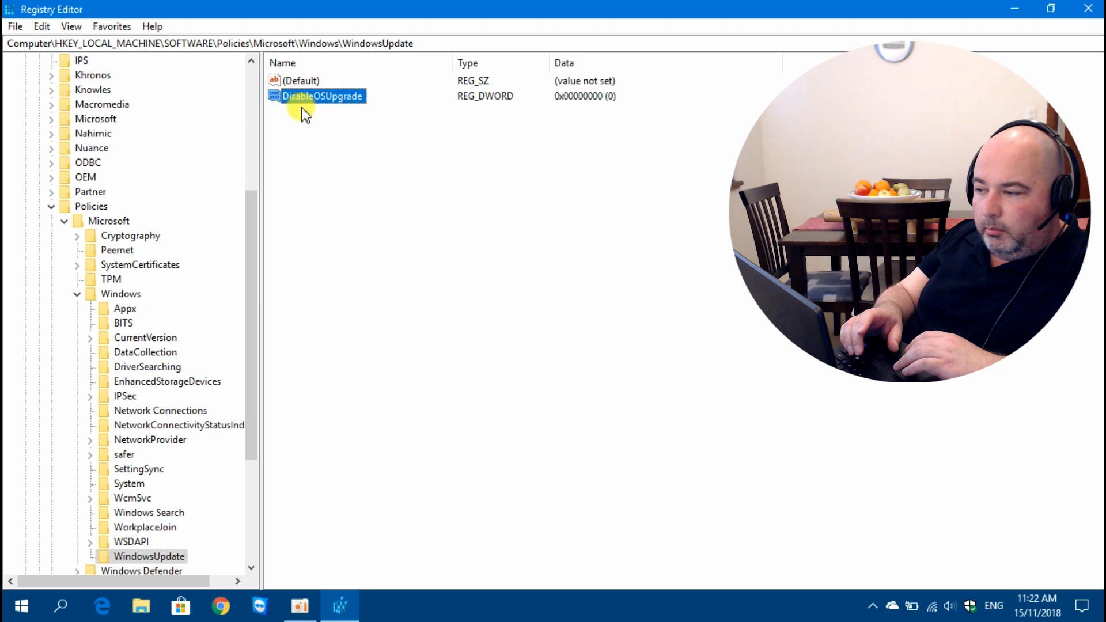
mouse_move(339, 120)
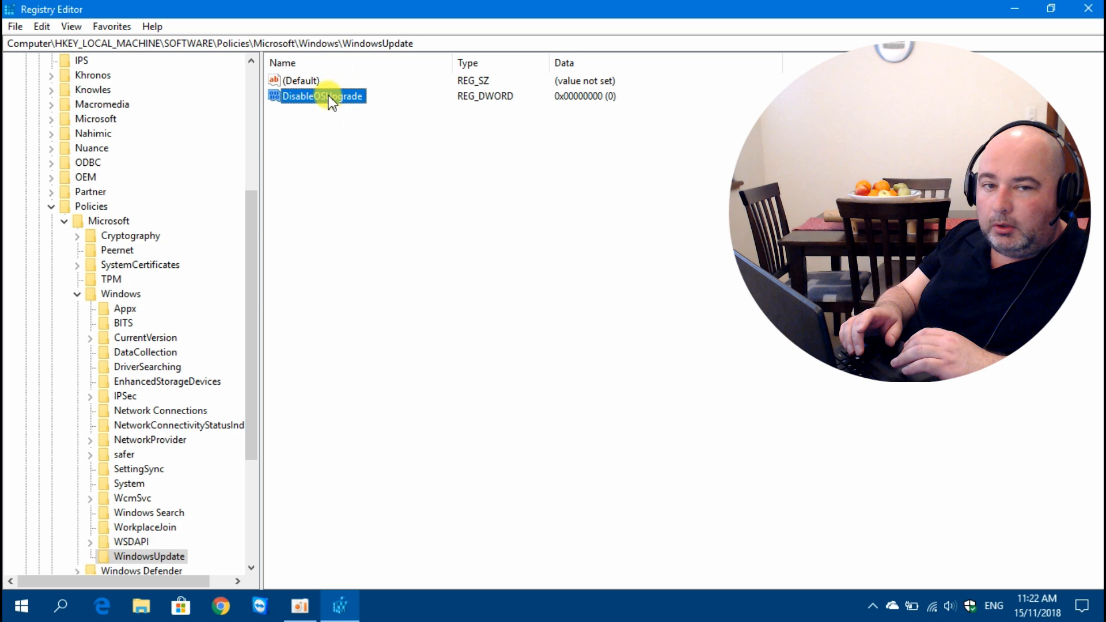
Change DisableOSUpgrade's value data from 0 to 1
double_click(316, 96)
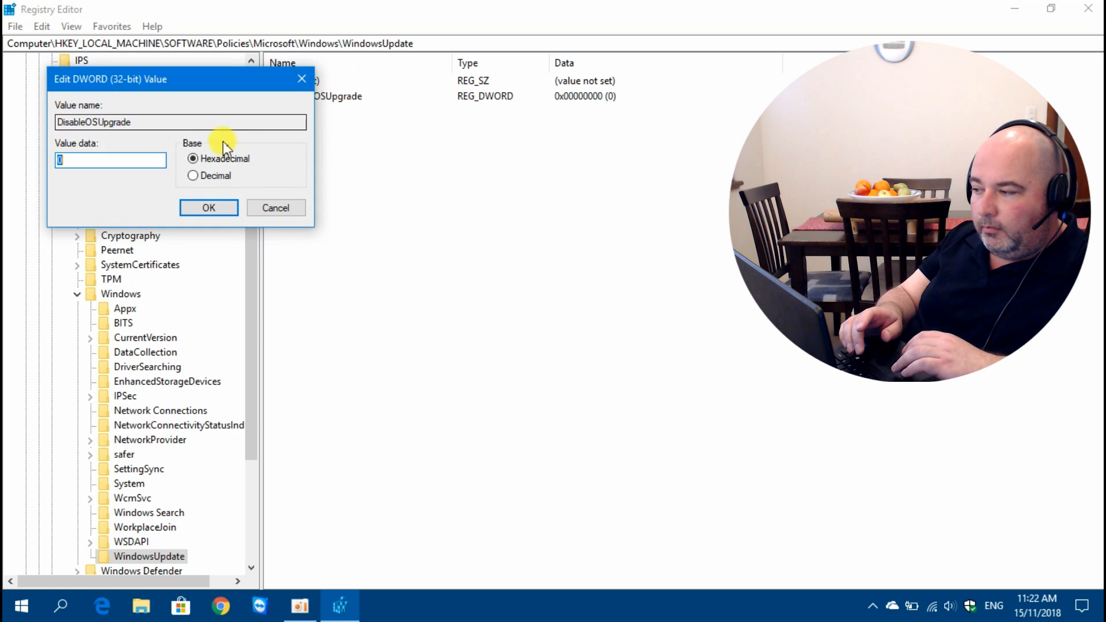
click(109, 160)
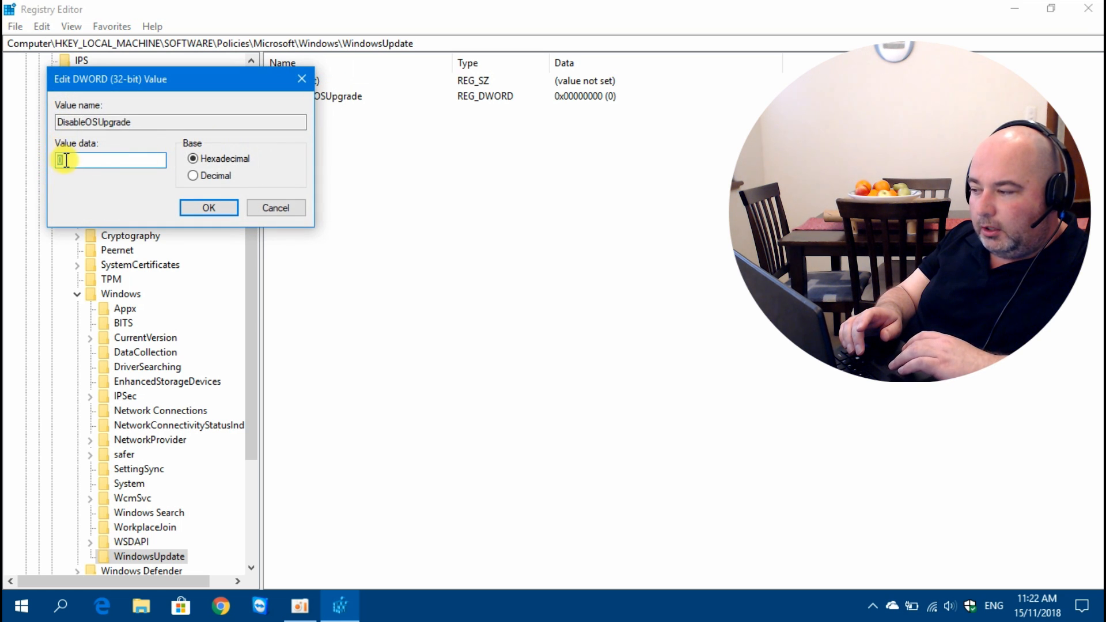
text(1)
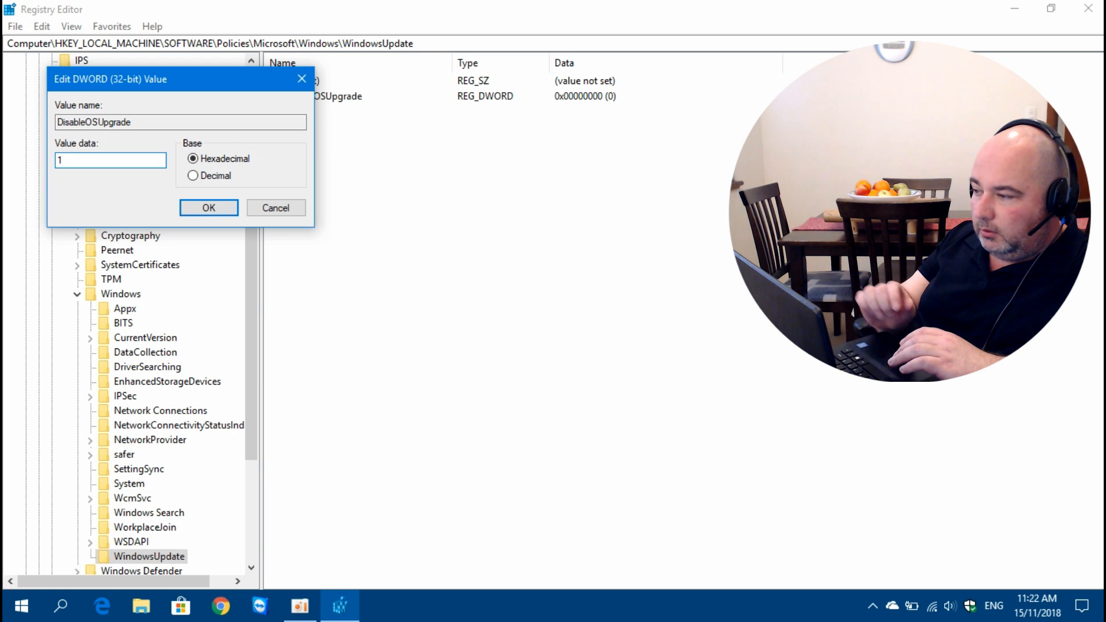
click(208, 207)
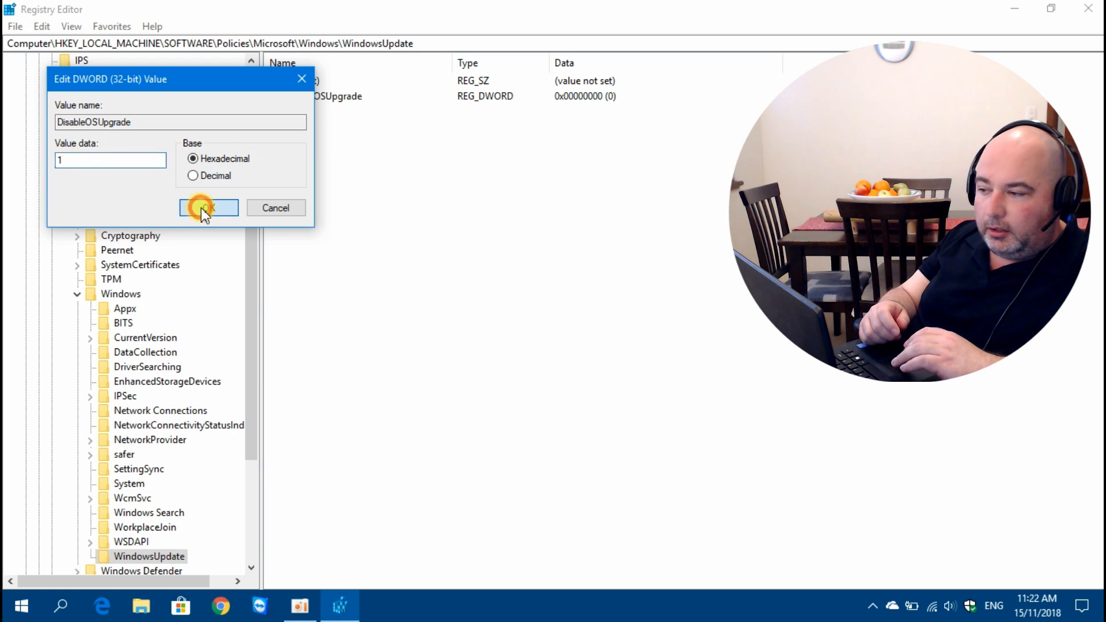
click(208, 208)
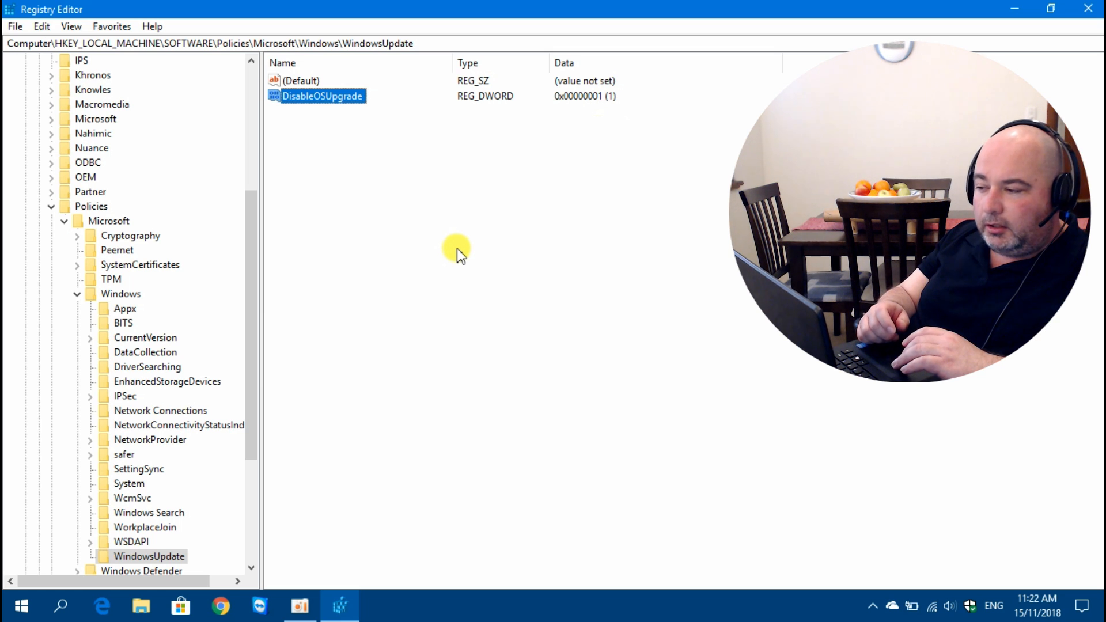
mouse_move(157, 260)
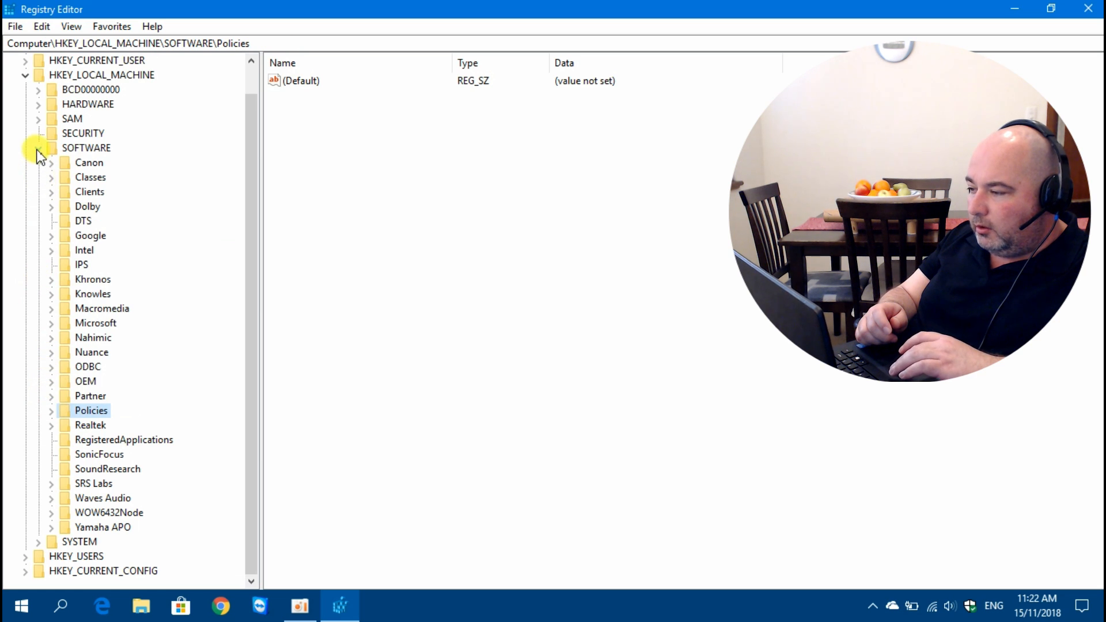
Collapse HKEY_LOCAL_MACHINE and re-expand SOFTWARE\Microsoft
click(38, 147)
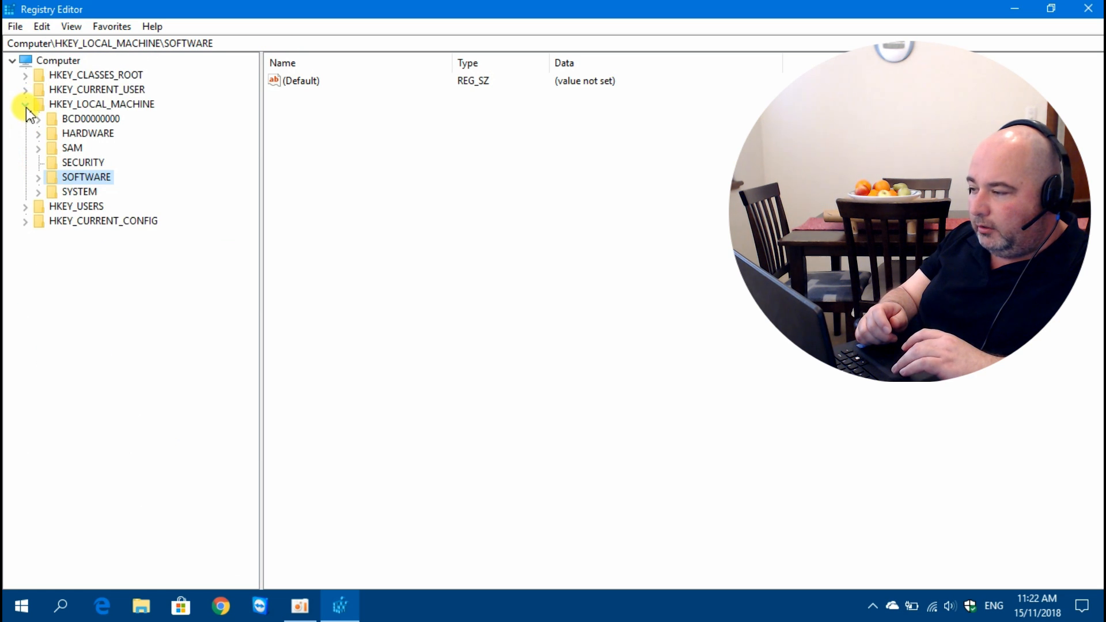
click(26, 103)
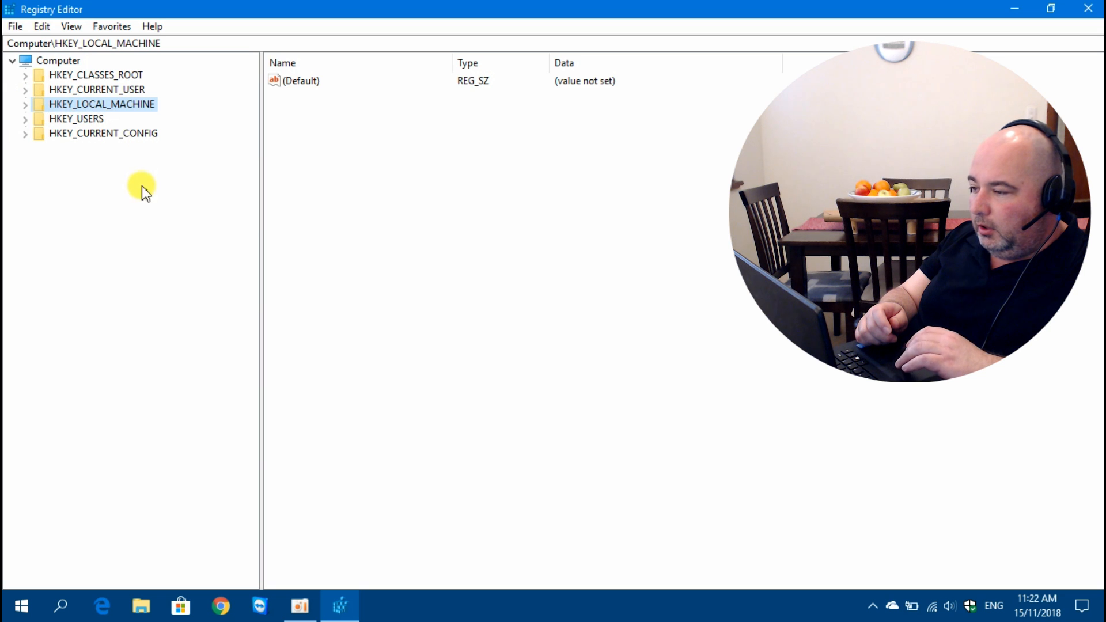
mouse_move(484, 321)
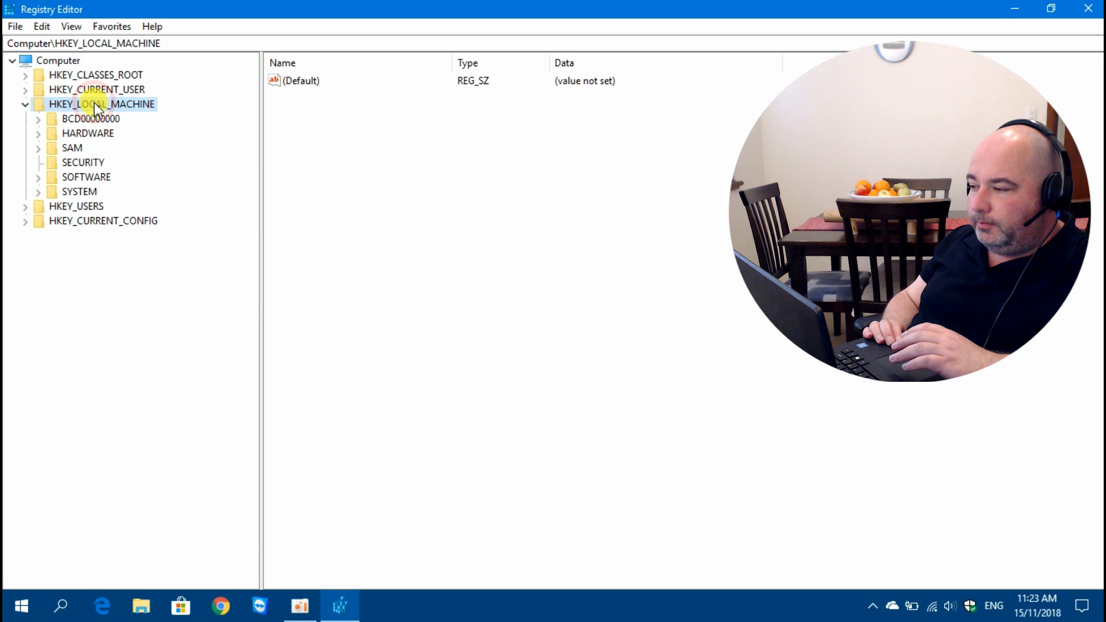
mouse_move(97, 116)
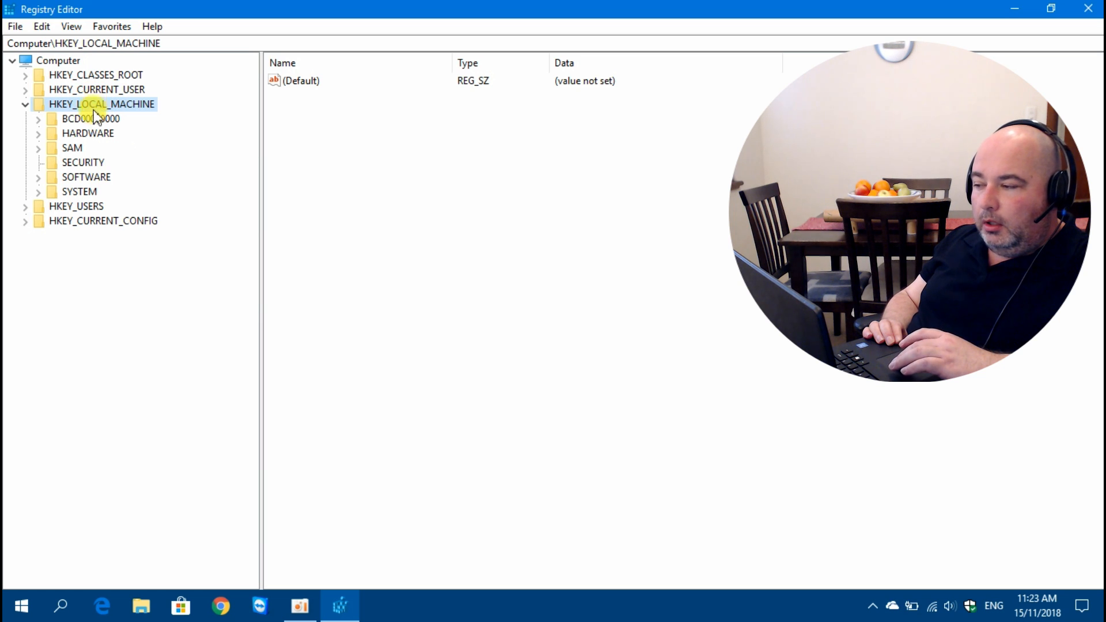
mouse_move(86, 176)
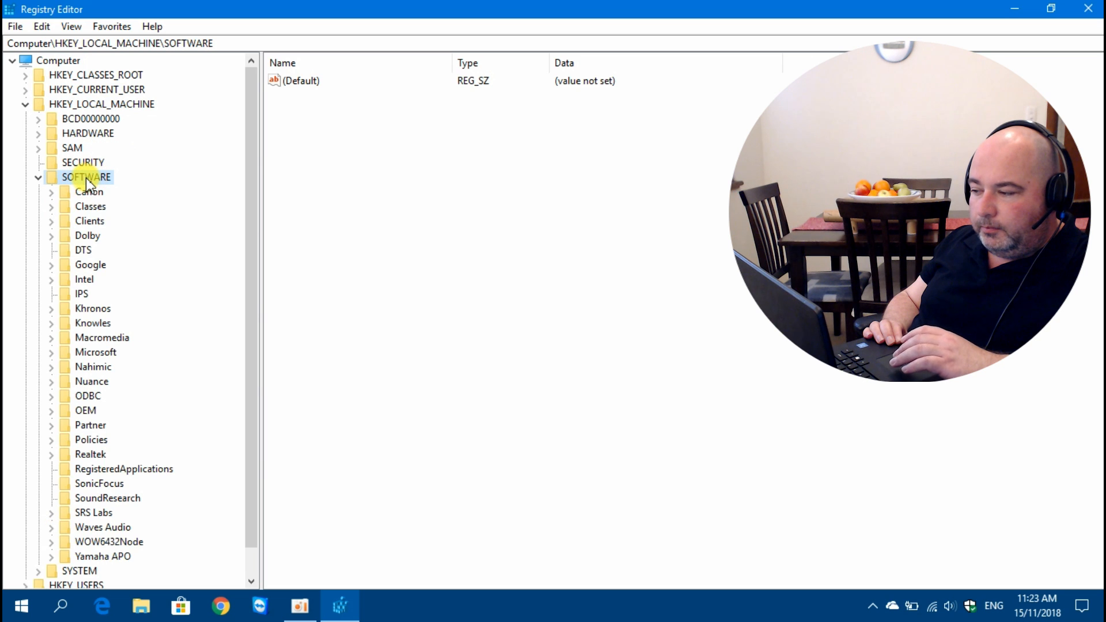
scroll(down, 3)
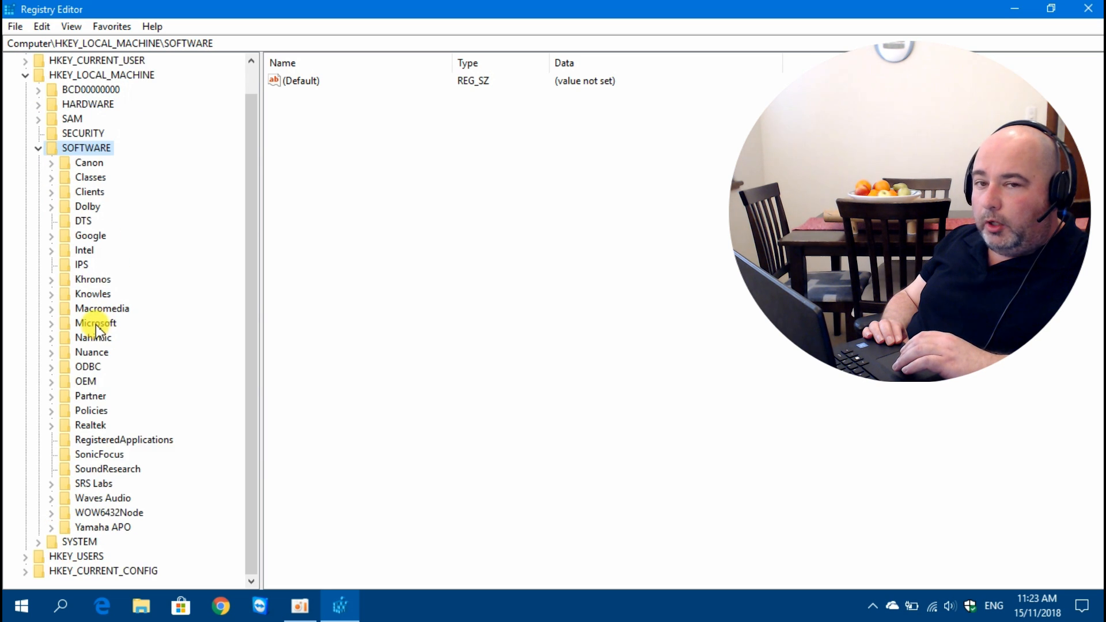
click(95, 322)
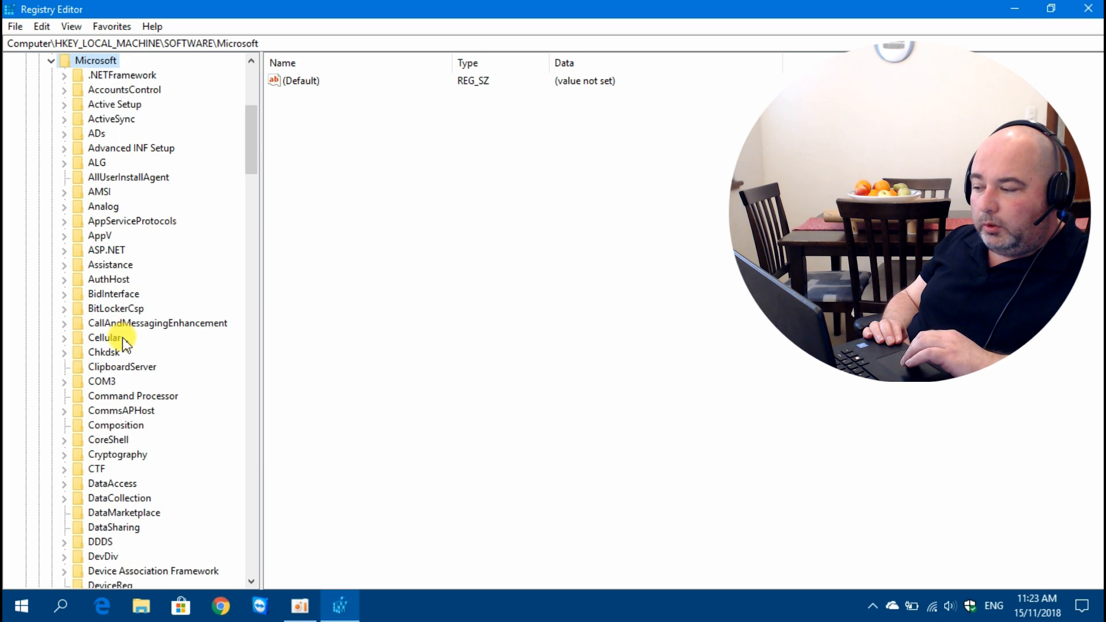
Expand Windows\CurrentVersion and select its WindowsUpdate key, showing AllowOSUpgrade
scroll(down, 3)
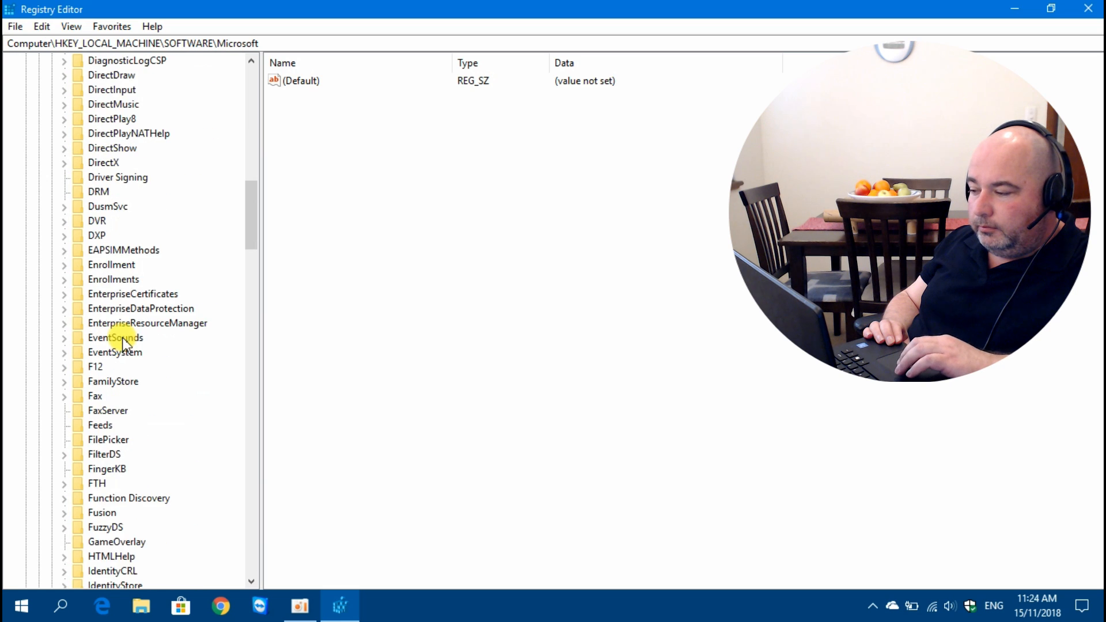
scroll(down, 3)
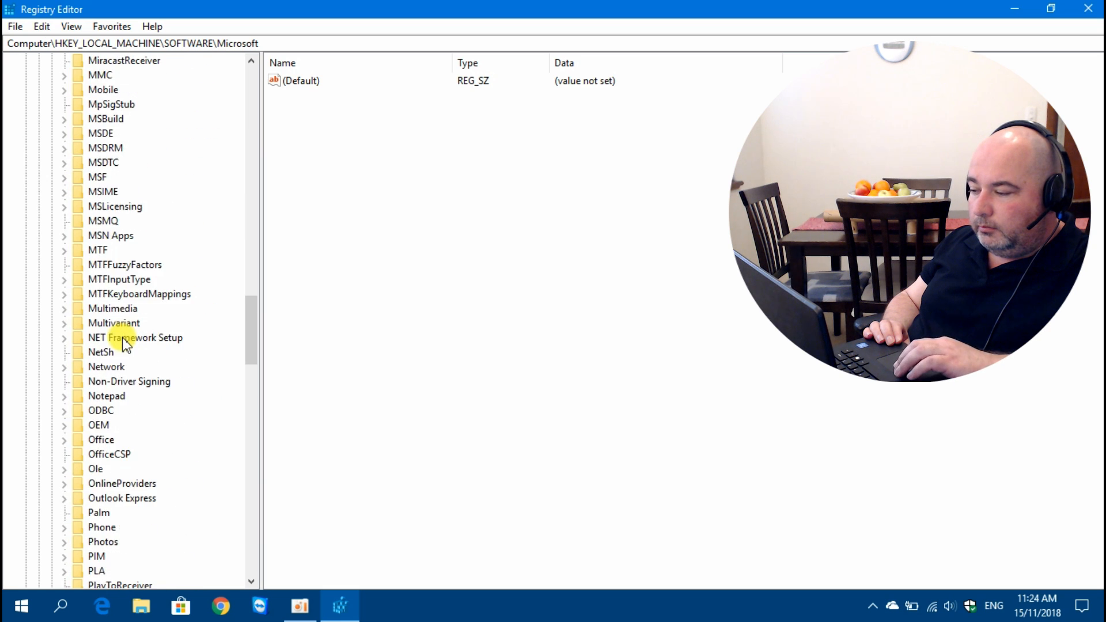
scroll(down, 3)
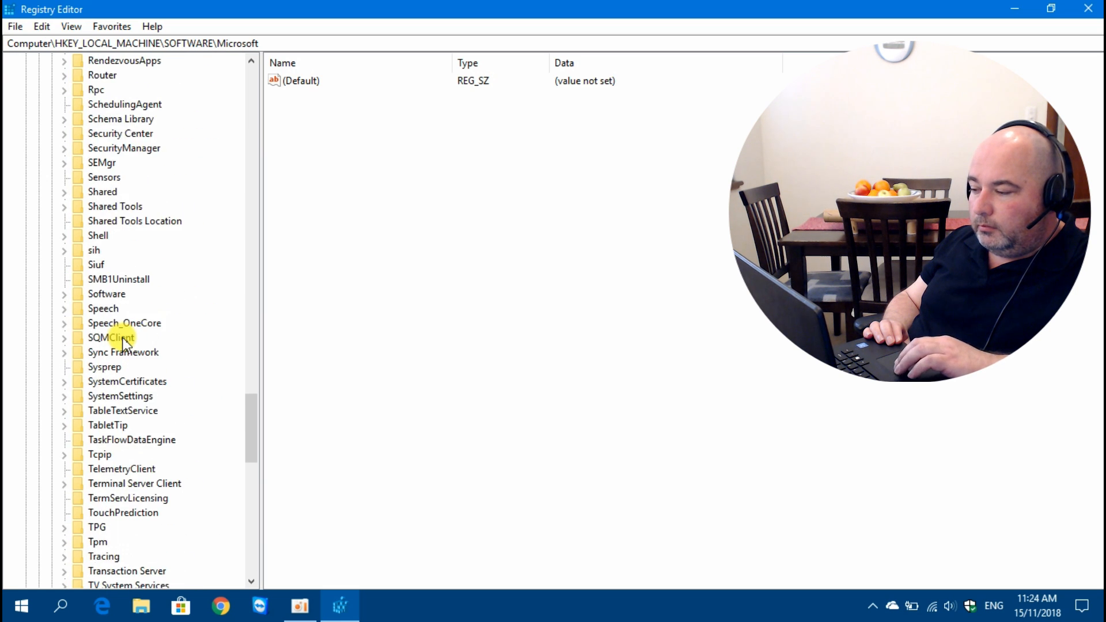
scroll(down, 3)
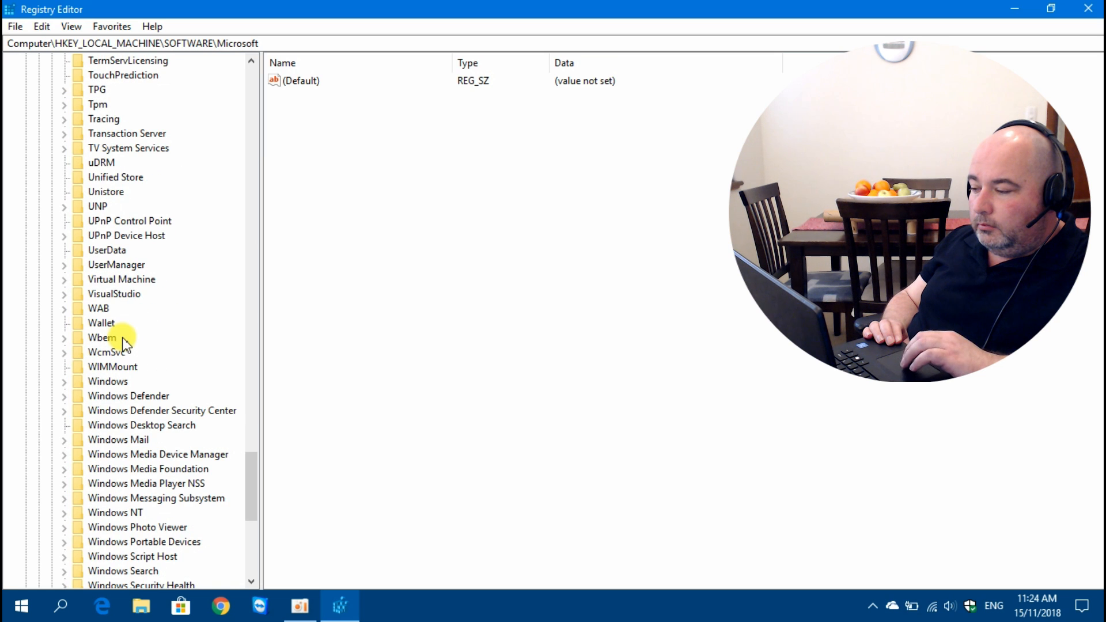
scroll(down, 3)
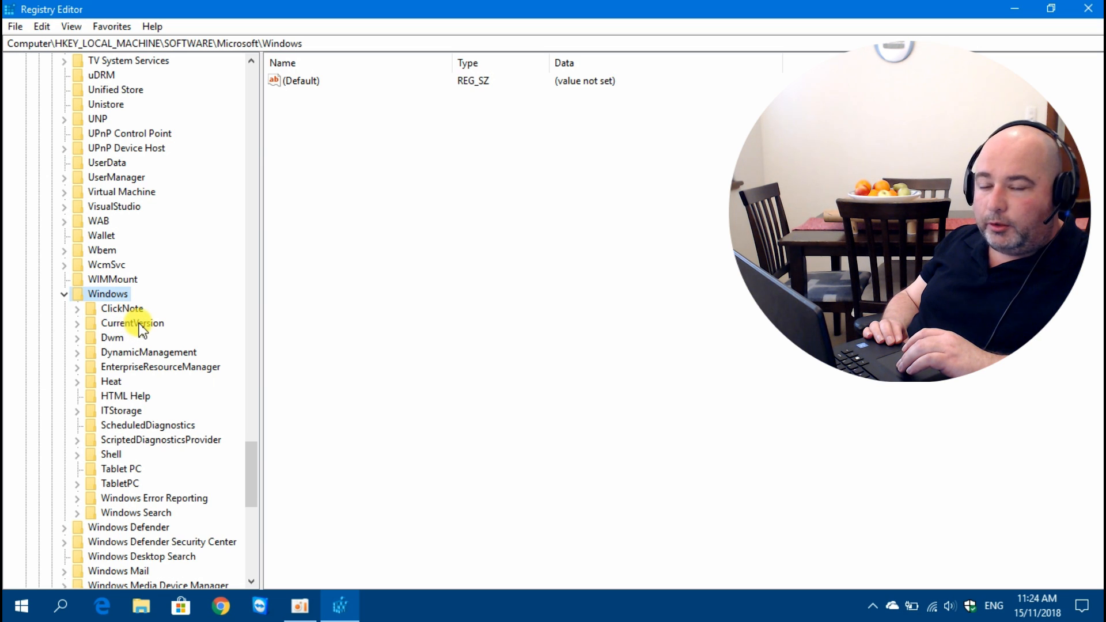
double_click(132, 322)
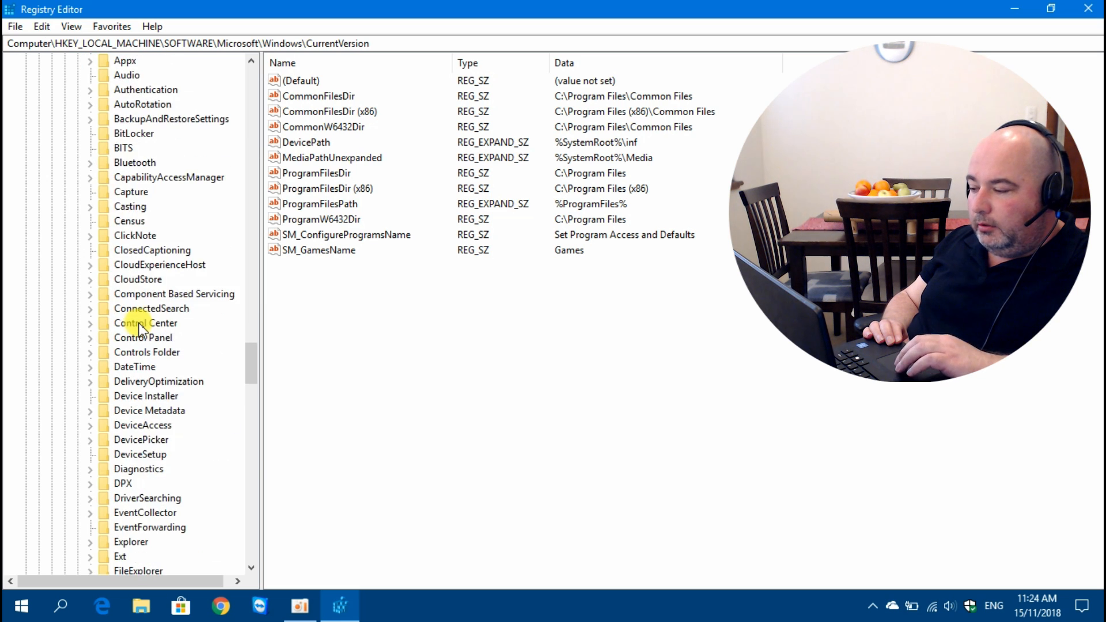
scroll(down, 3)
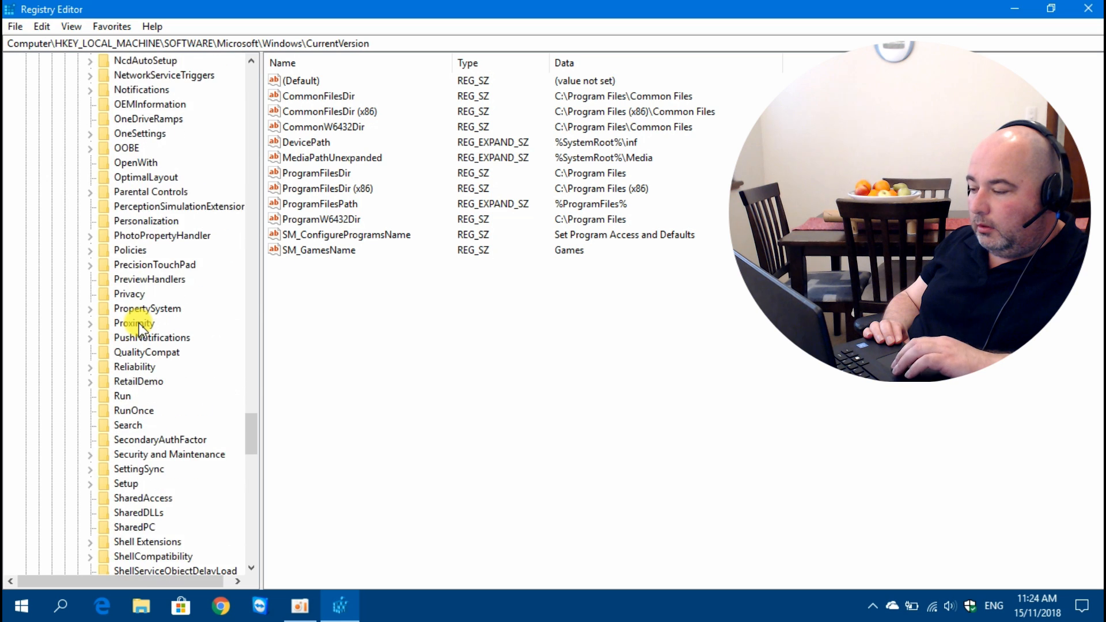
scroll(down, 3)
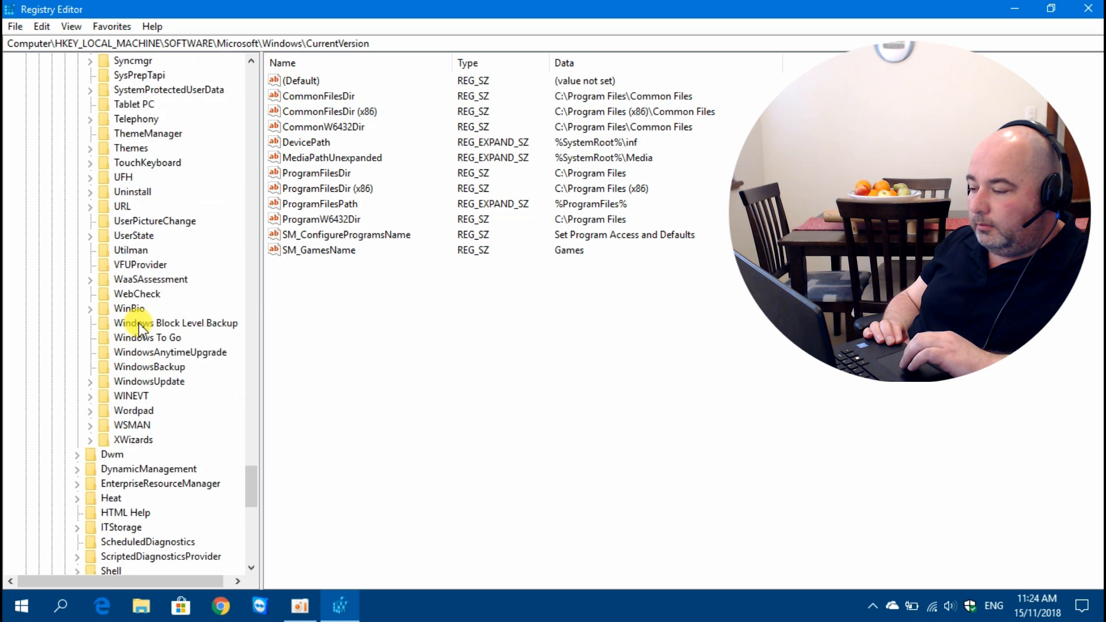
scroll(down, 3)
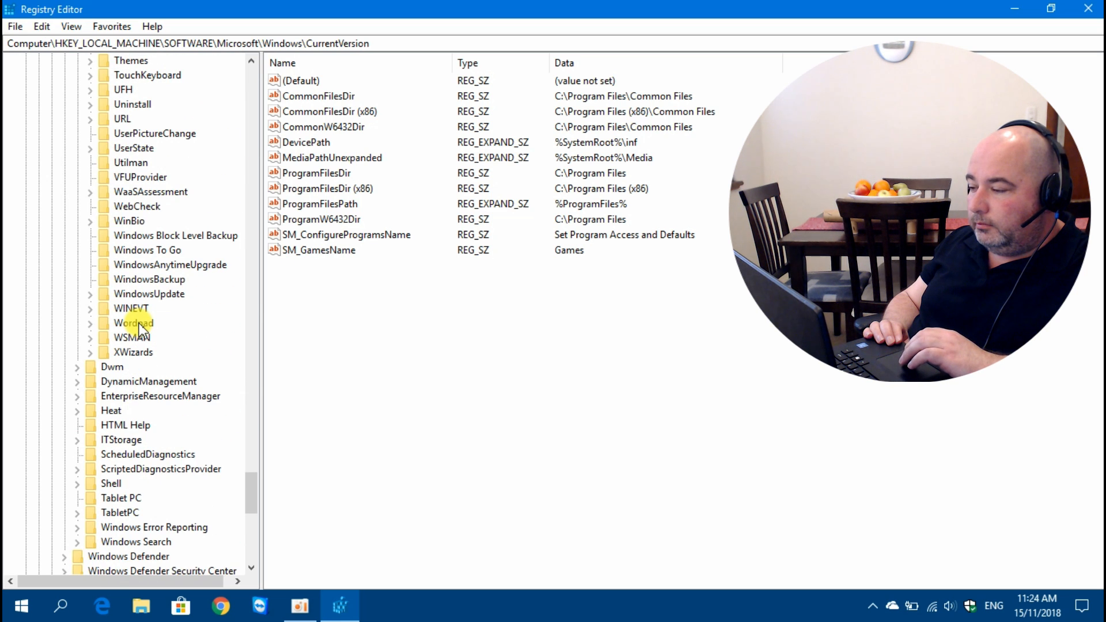
mouse_move(138, 318)
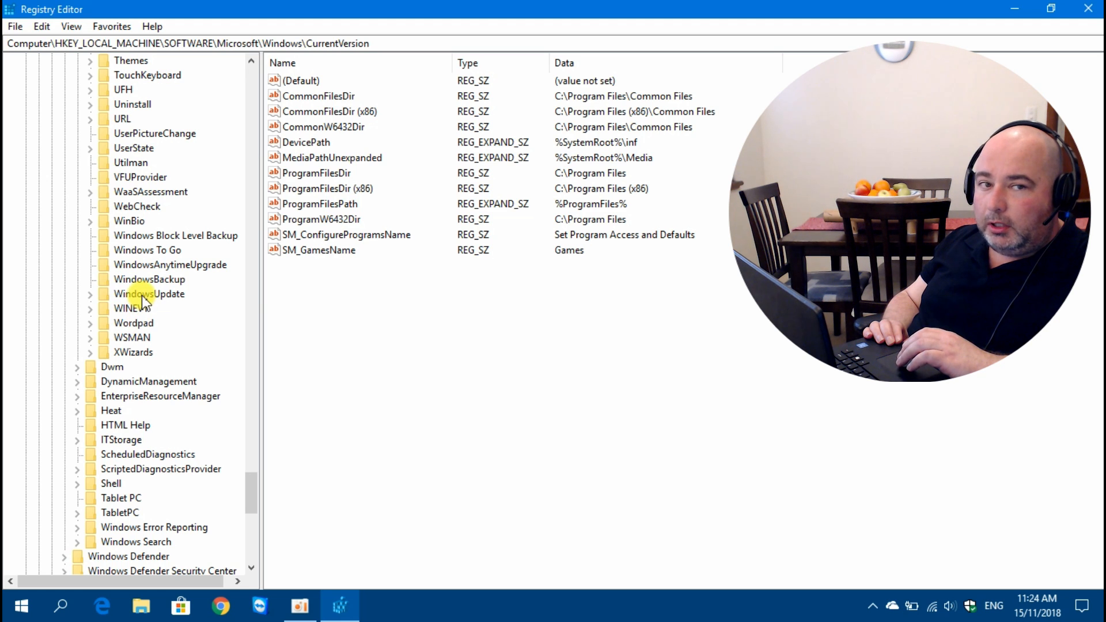
click(149, 293)
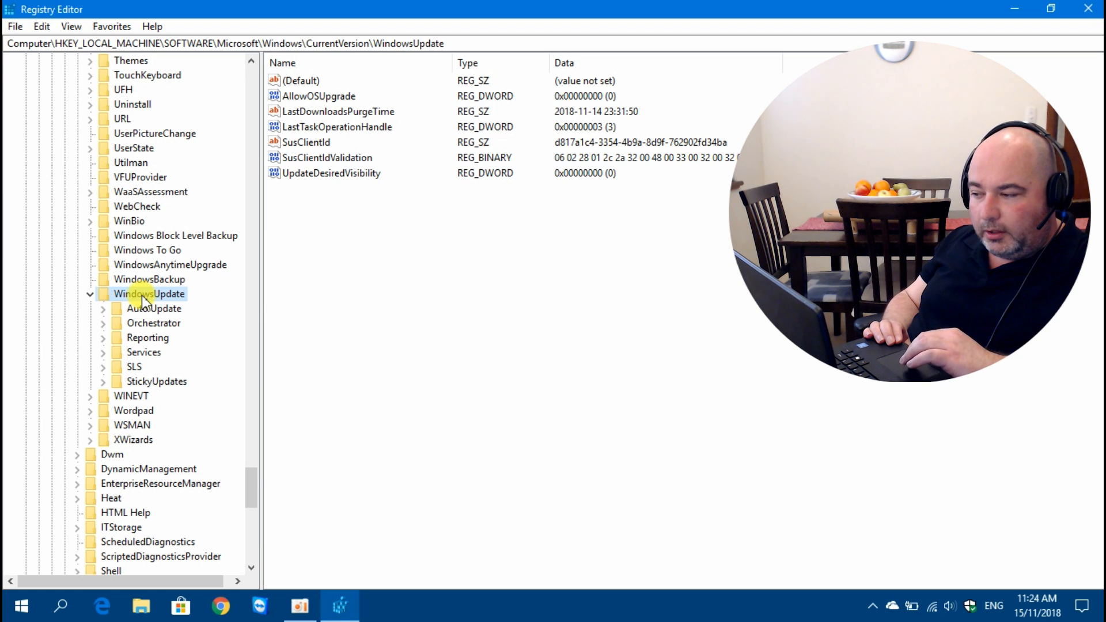
Create a subkey named OSUpgrade under CurrentVersion\WindowsUpdate
right_click(148, 293)
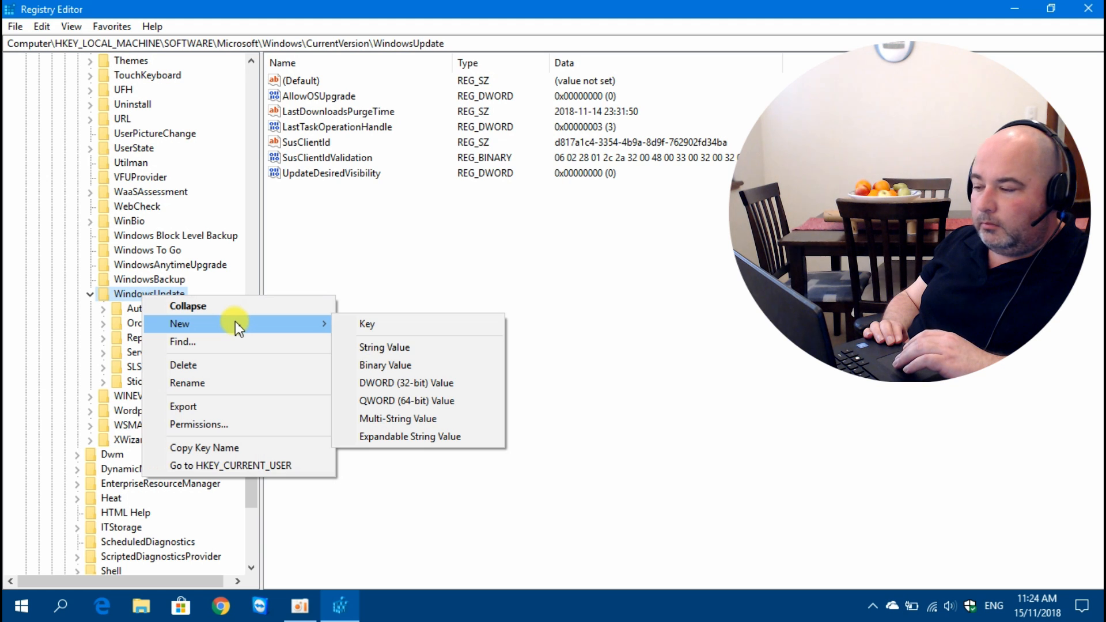
mouse_move(367, 323)
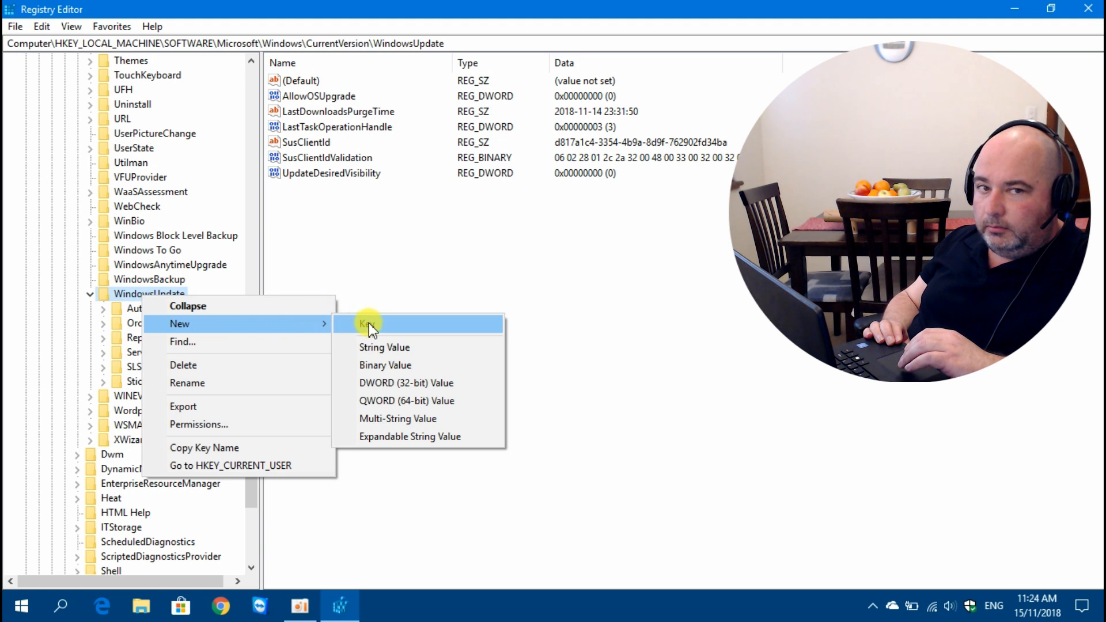
click(367, 323)
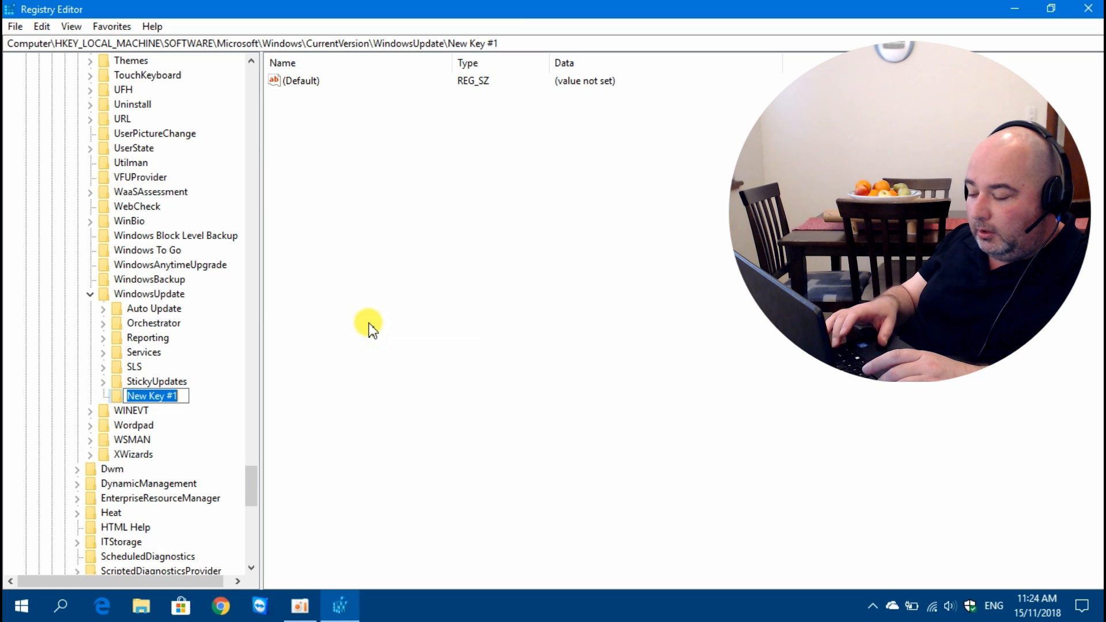
text(OS)
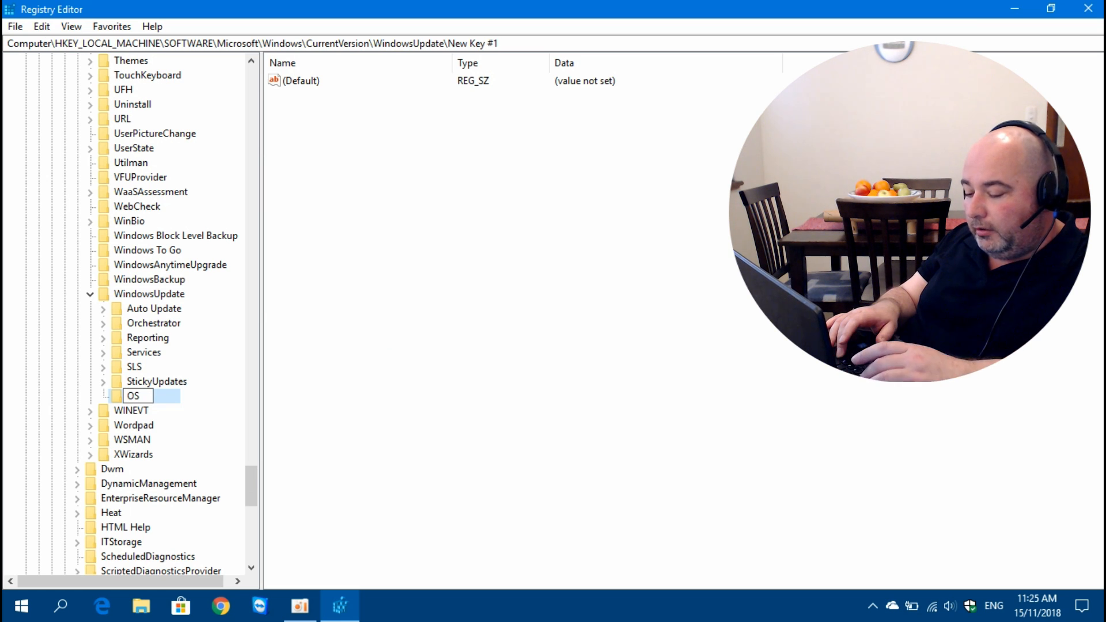
text(Up)
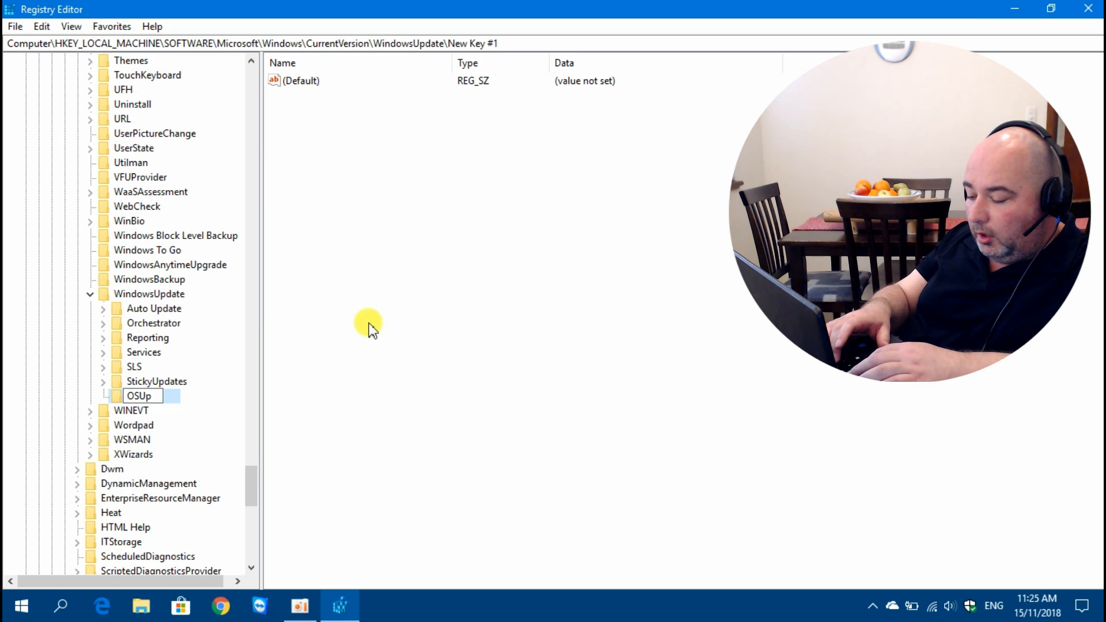
text(grade)
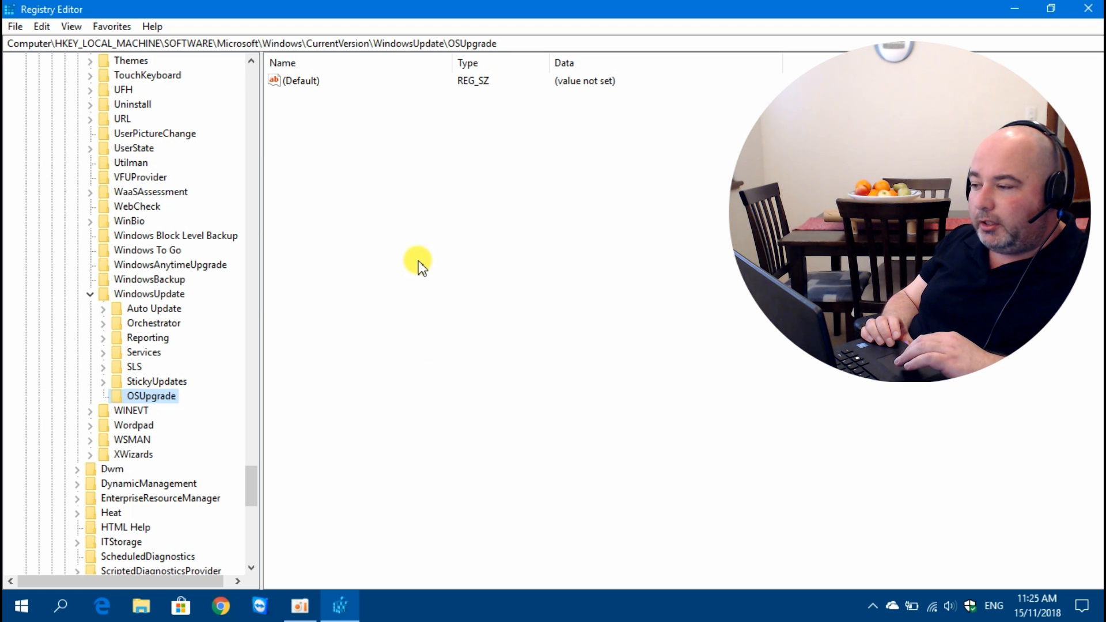
Add a DWORD (32-bit) value named AllowOSUpgrade, left at data 0, in OSUpgrade
right_click(418, 266)
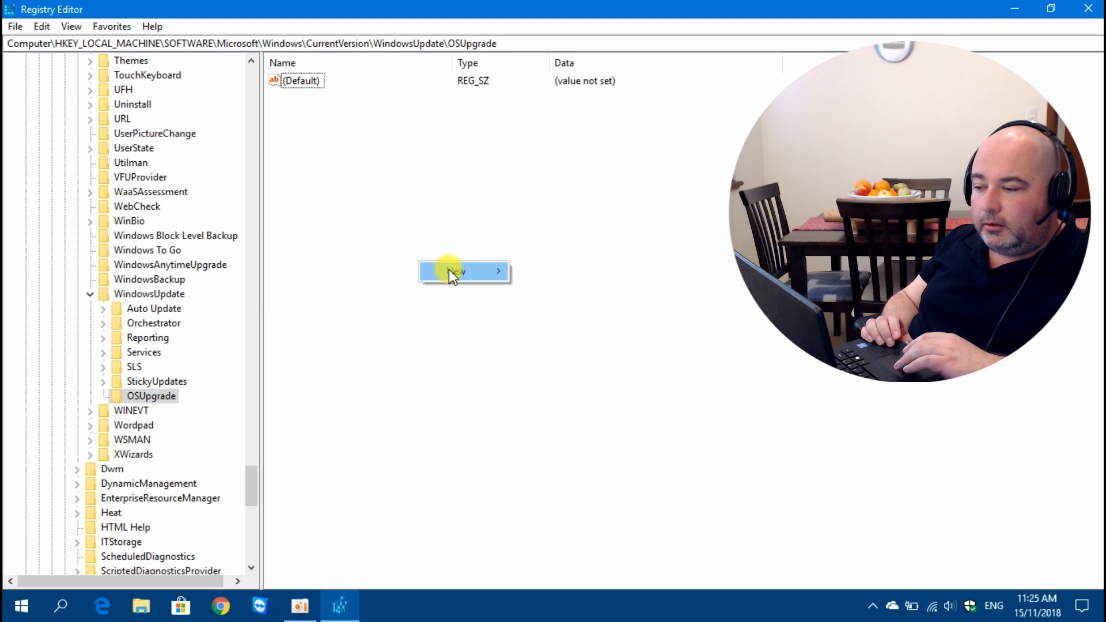
click(463, 271)
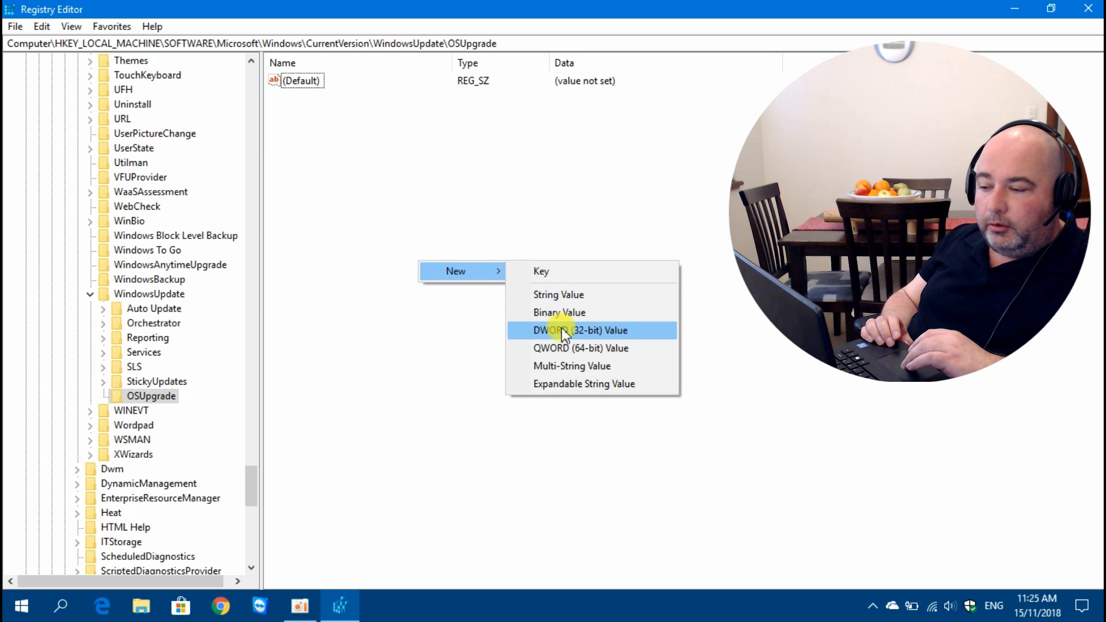
click(581, 330)
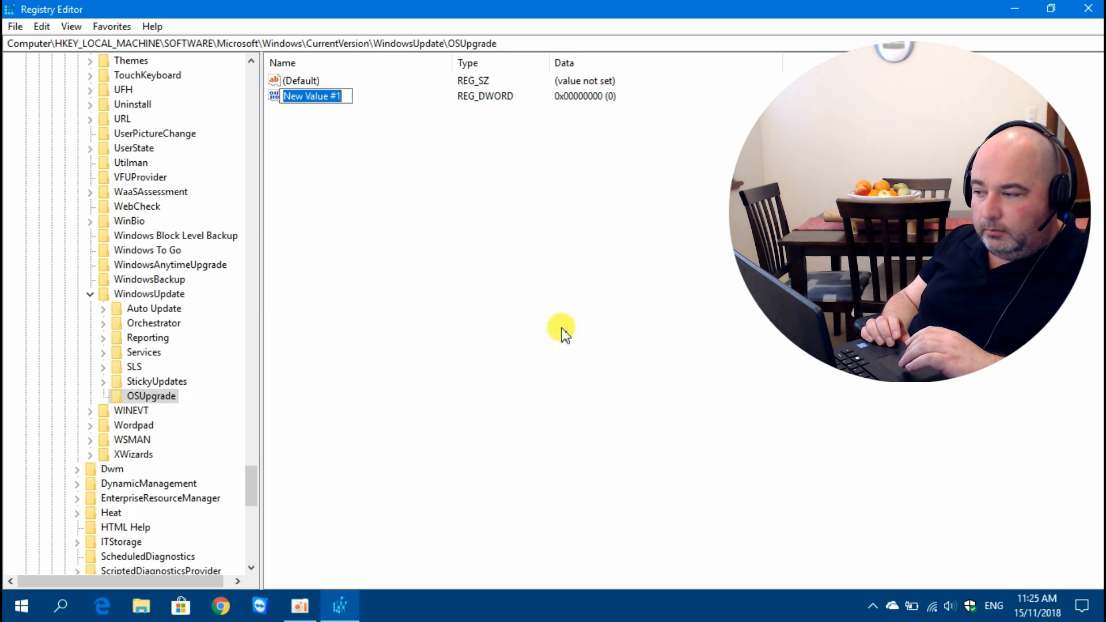
mouse_move(374, 145)
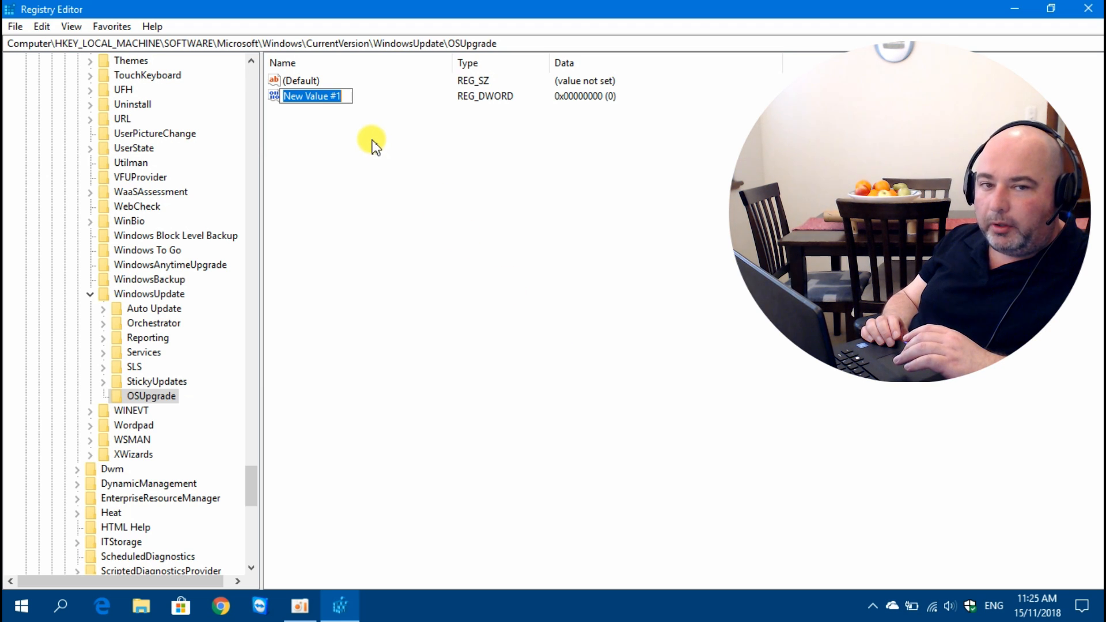
mouse_move(345, 134)
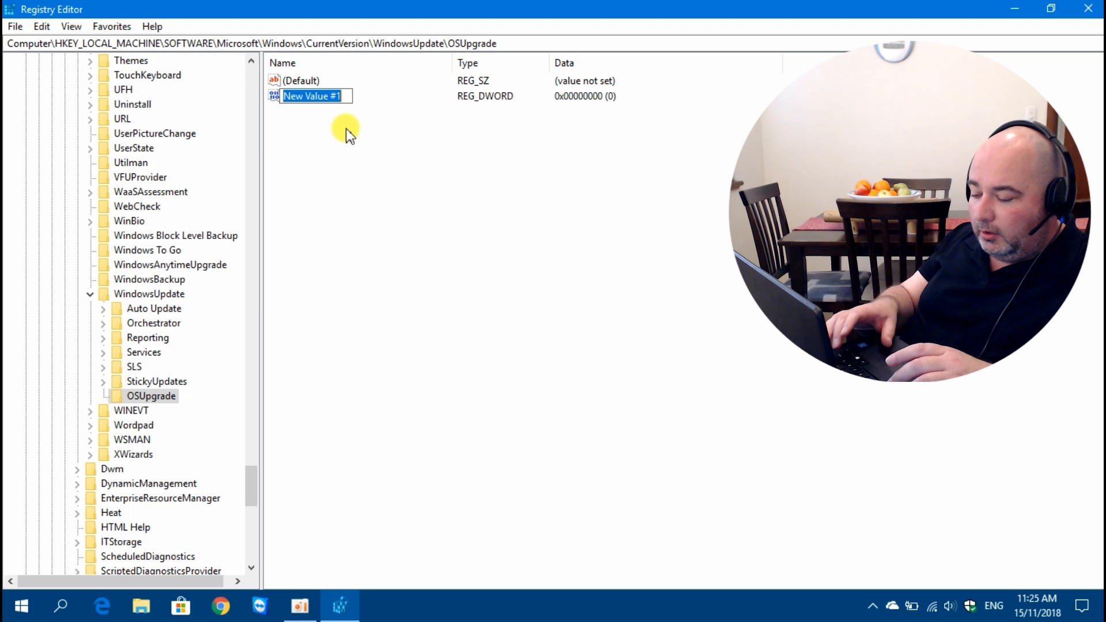
text(A)
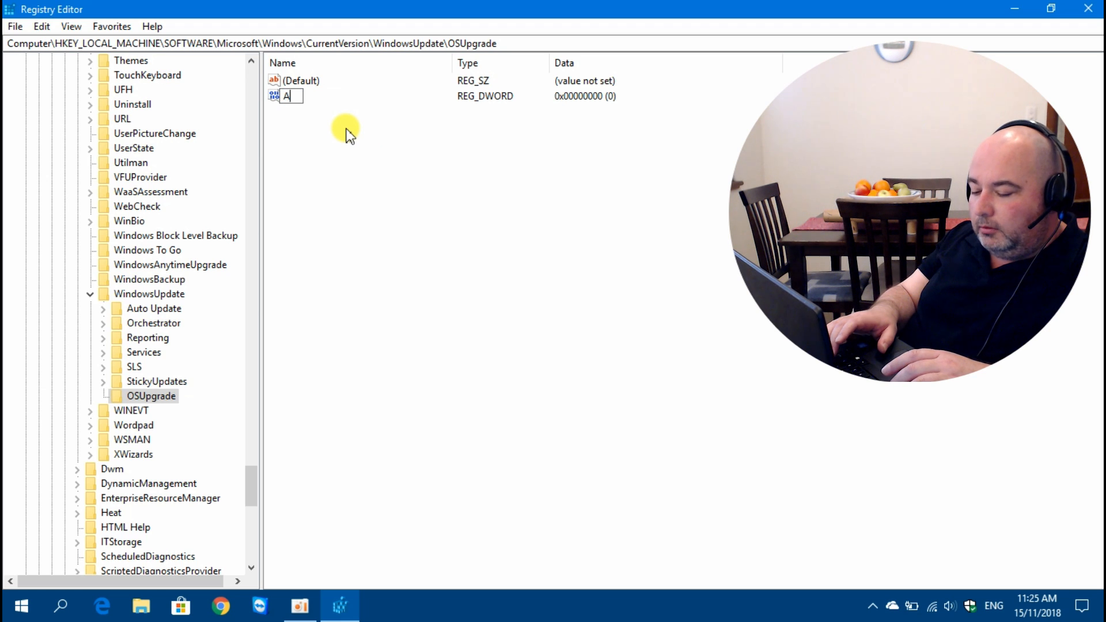
text(llowOSUpgr)
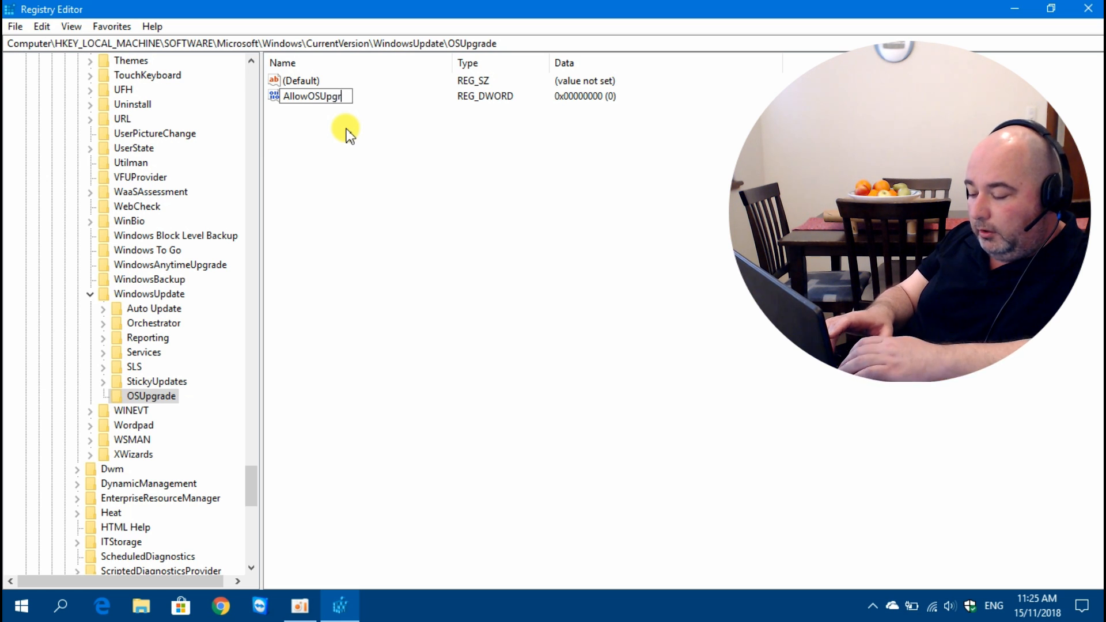
text(ade)
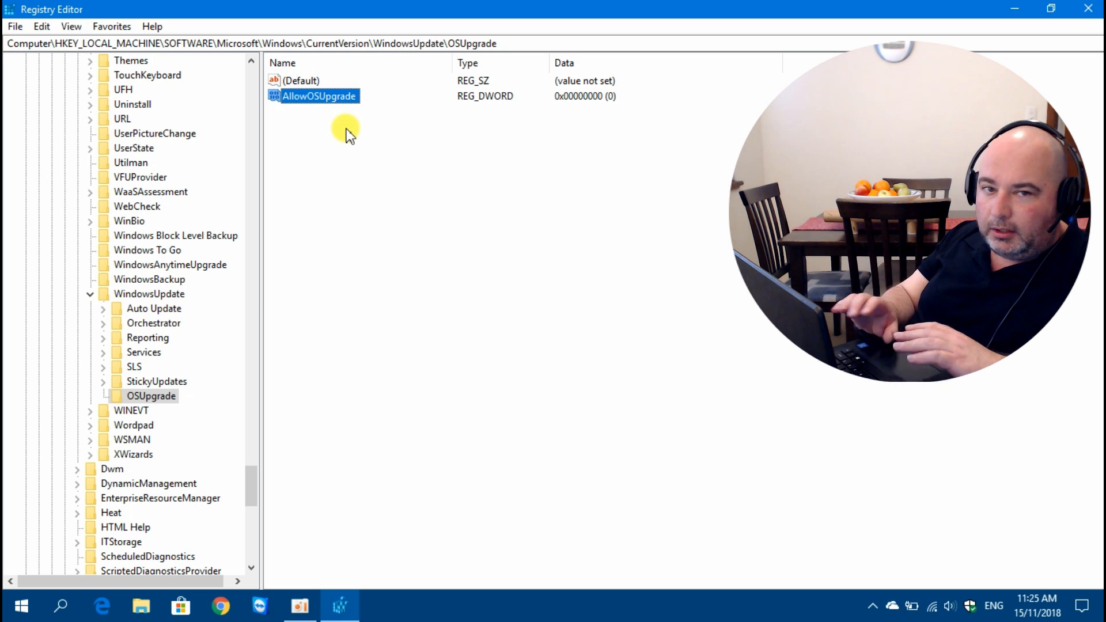
mouse_move(514, 121)
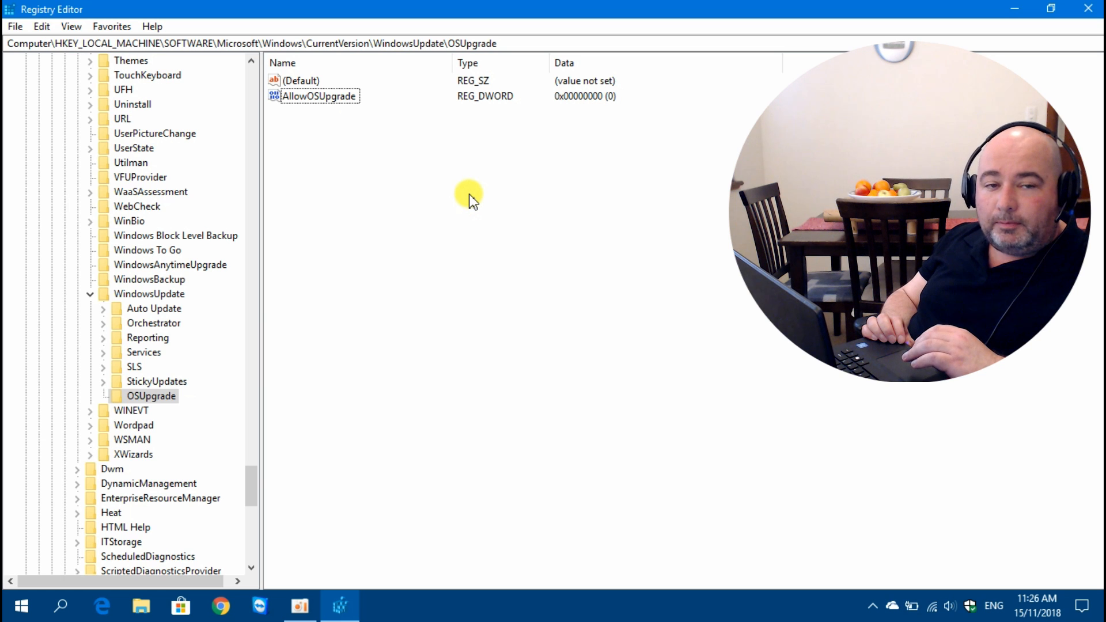
mouse_move(737, 7)
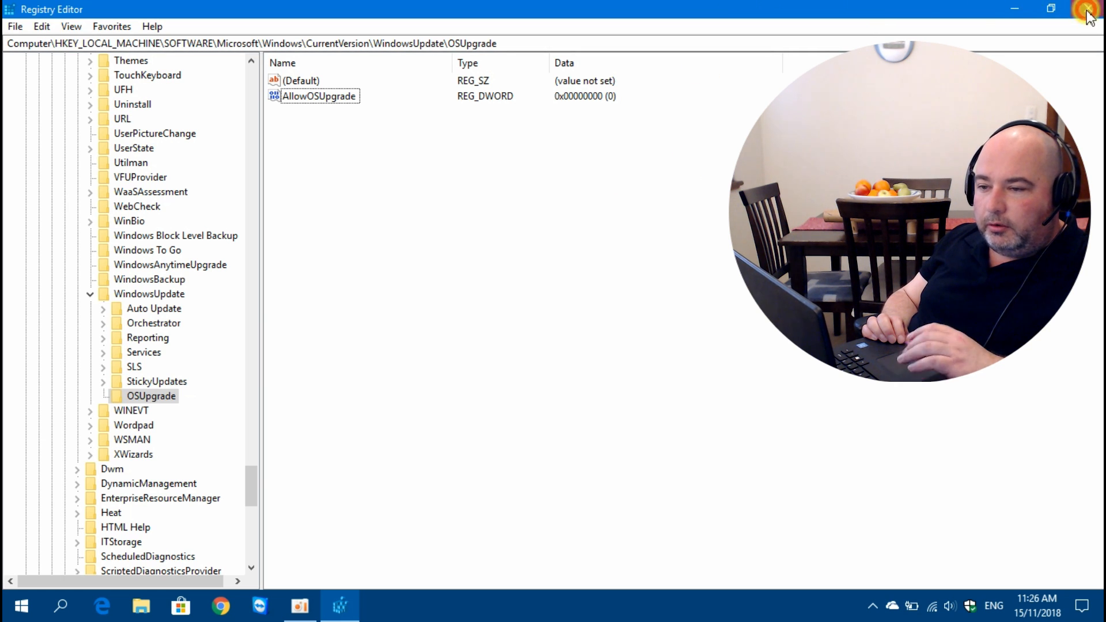
Close Registry Editor, then briefly open and dismiss the Start menu
click(1088, 9)
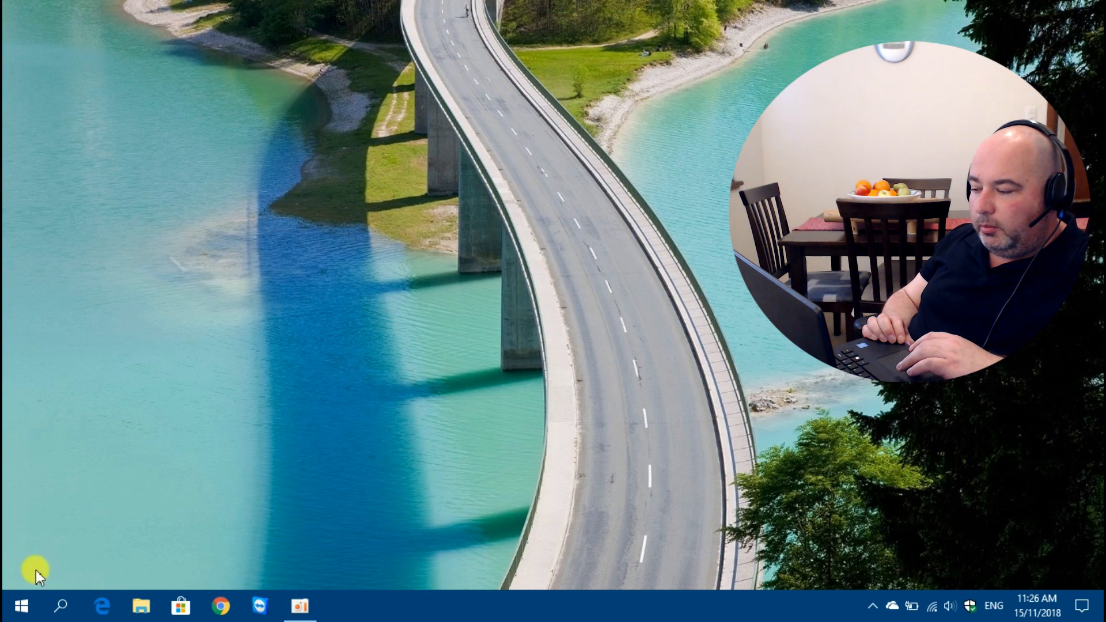
click(19, 606)
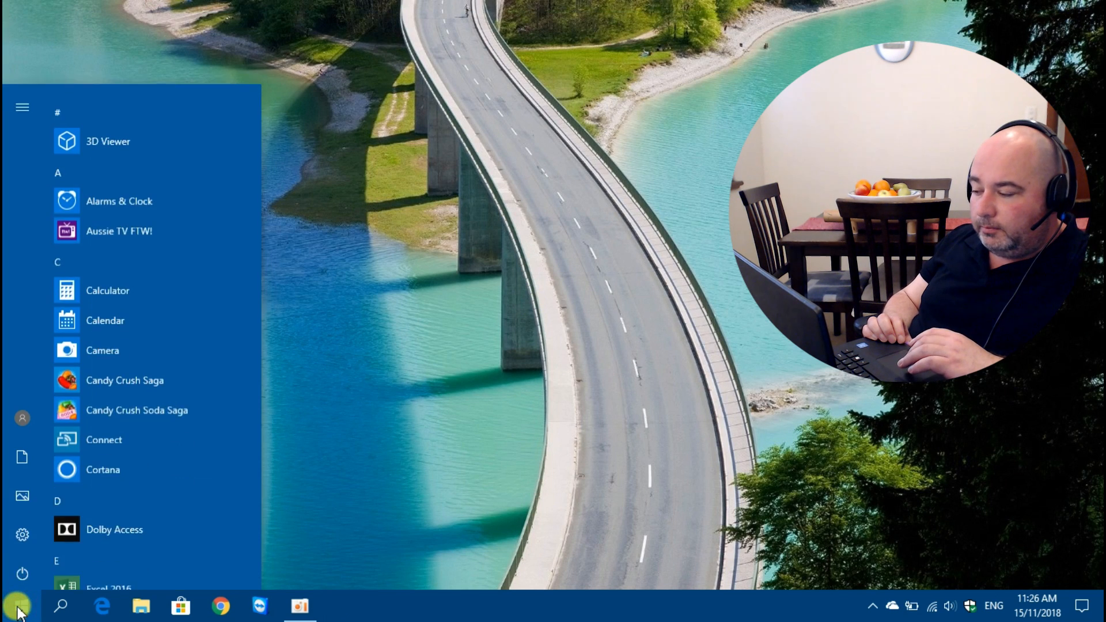
click(18, 605)
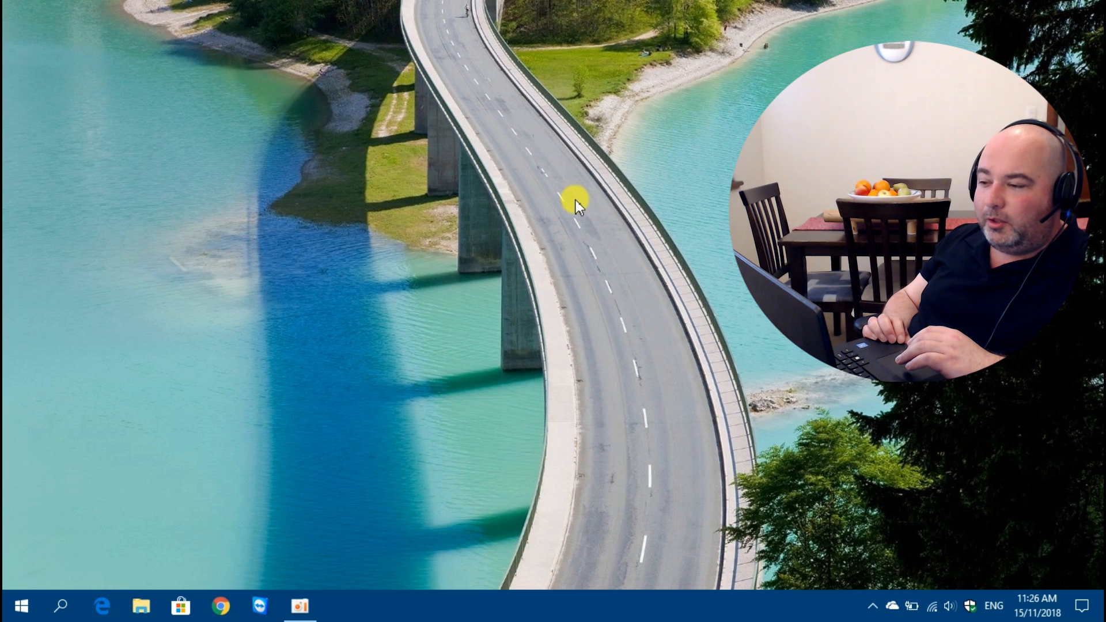